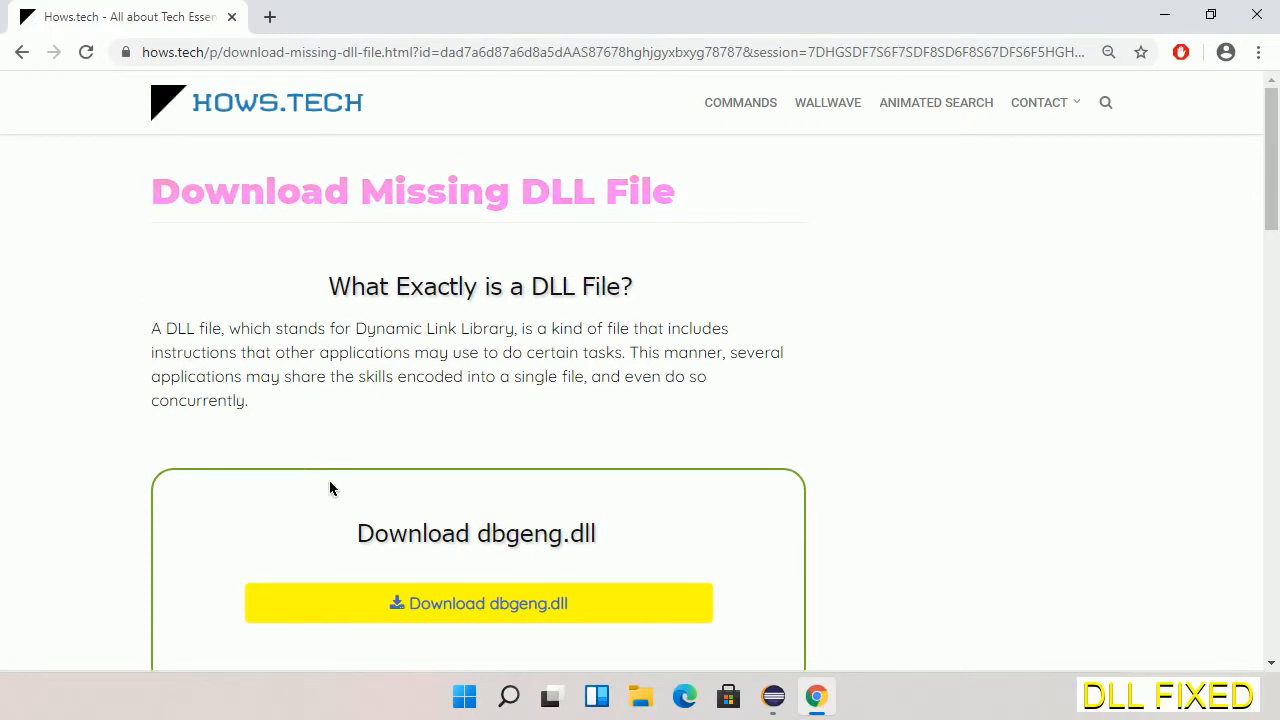
pyautogui.moveTo(478, 603)
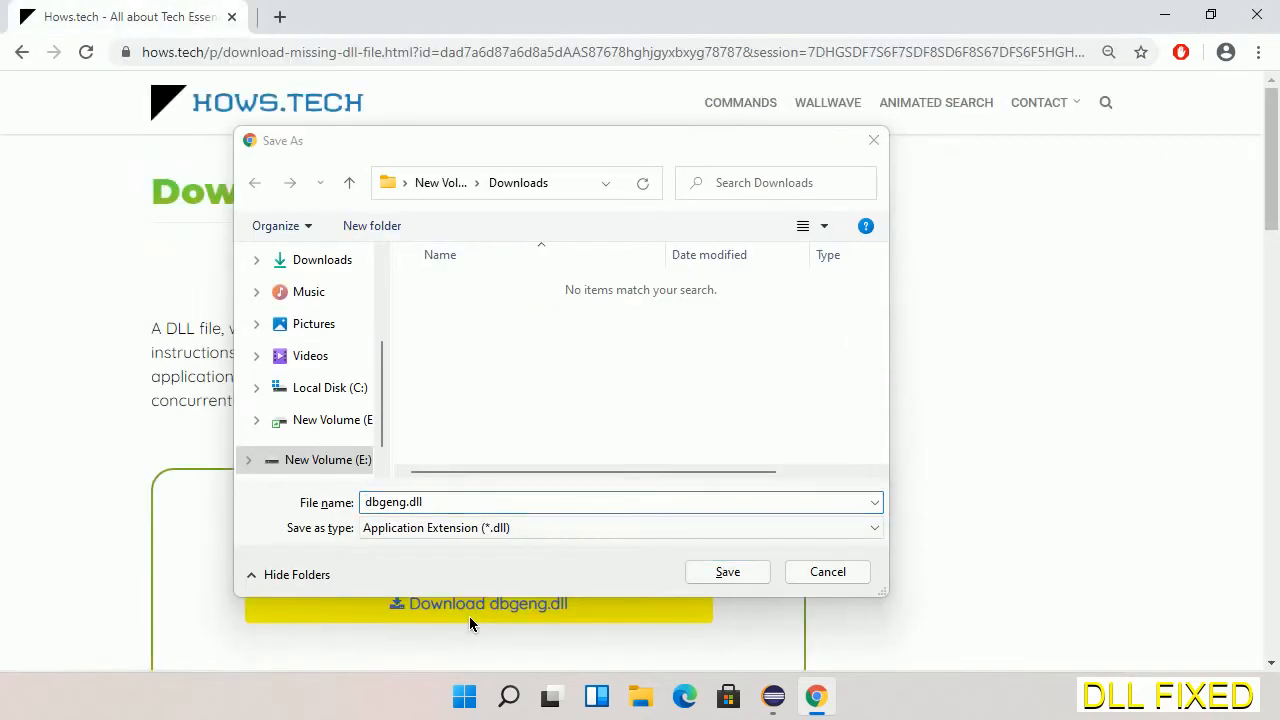
pyautogui.moveTo(623, 595)
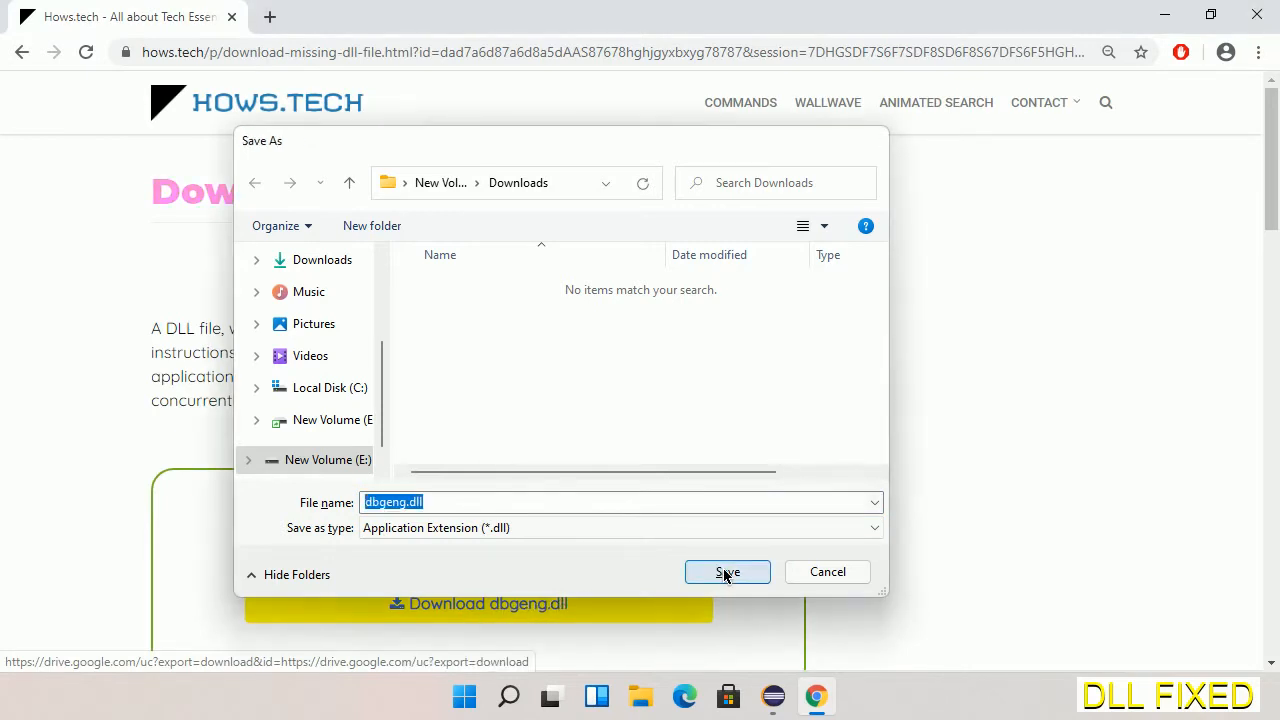
# - Save dbgeng.dll to the Downloads folder and open the download's options menu
pyautogui.click(727, 571)
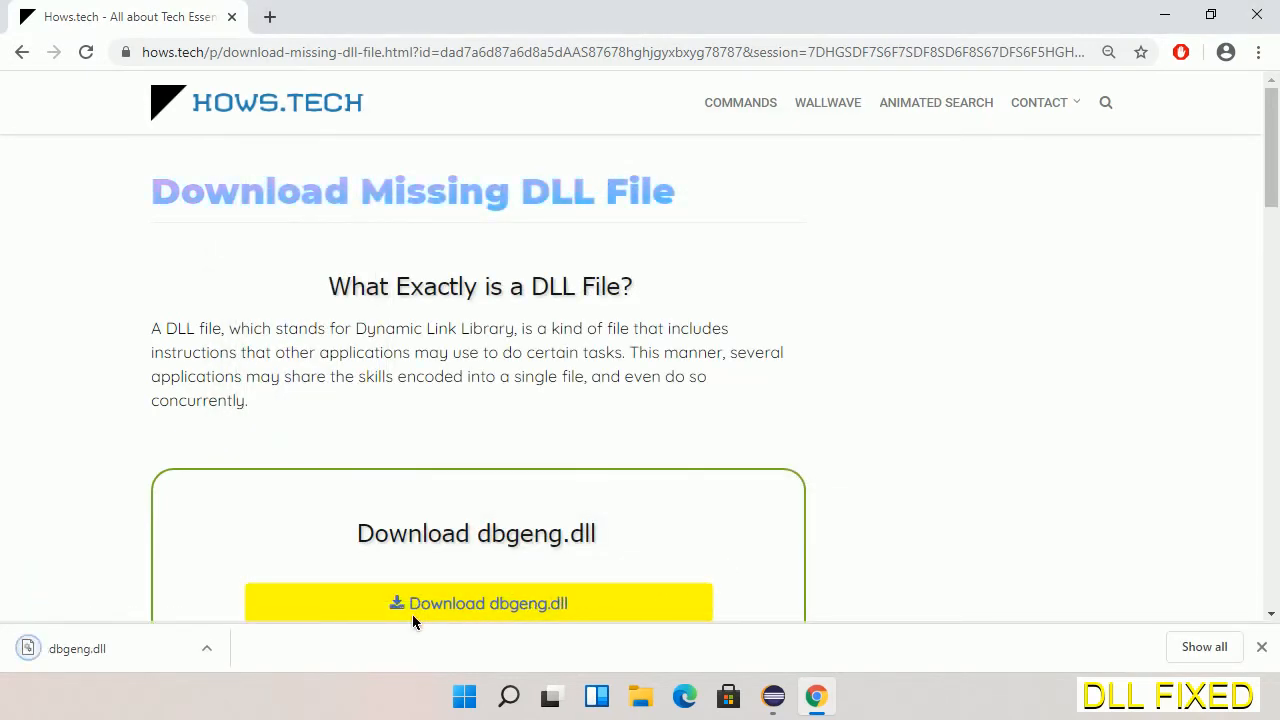
pyautogui.click(207, 648)
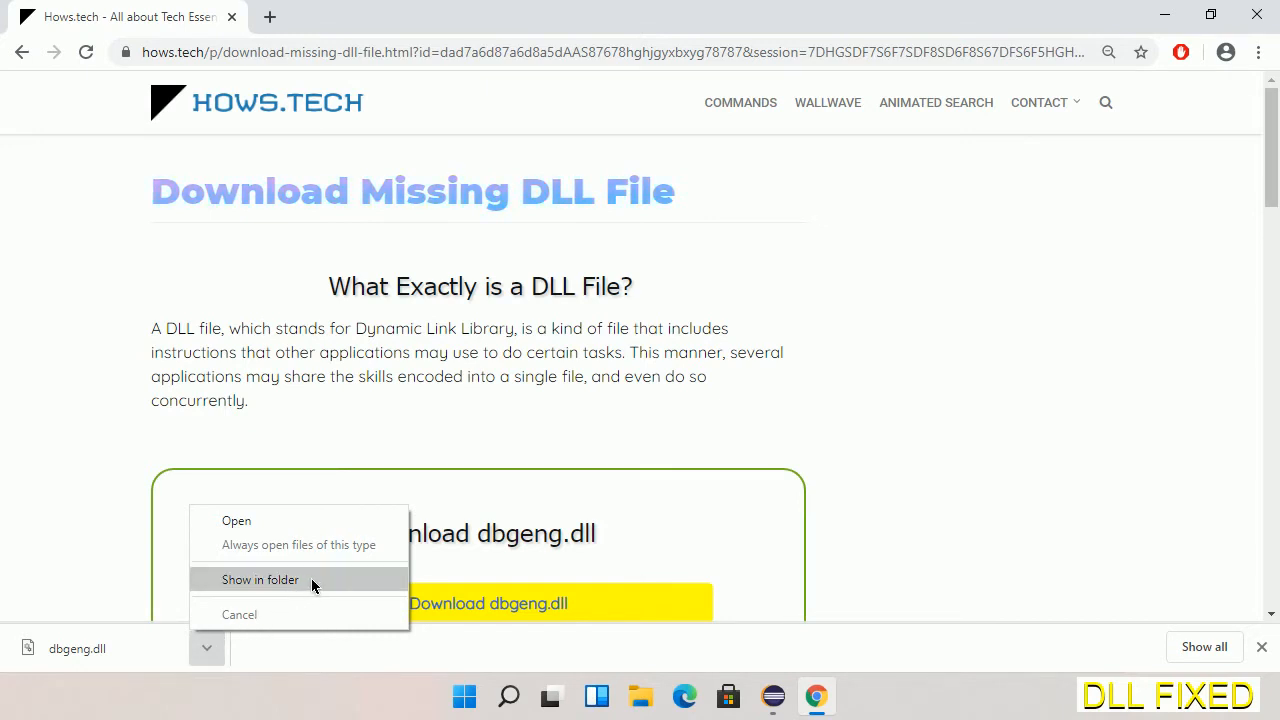
# - Show dbgeng.dll in its Downloads folder and copy the file
pyautogui.click(260, 580)
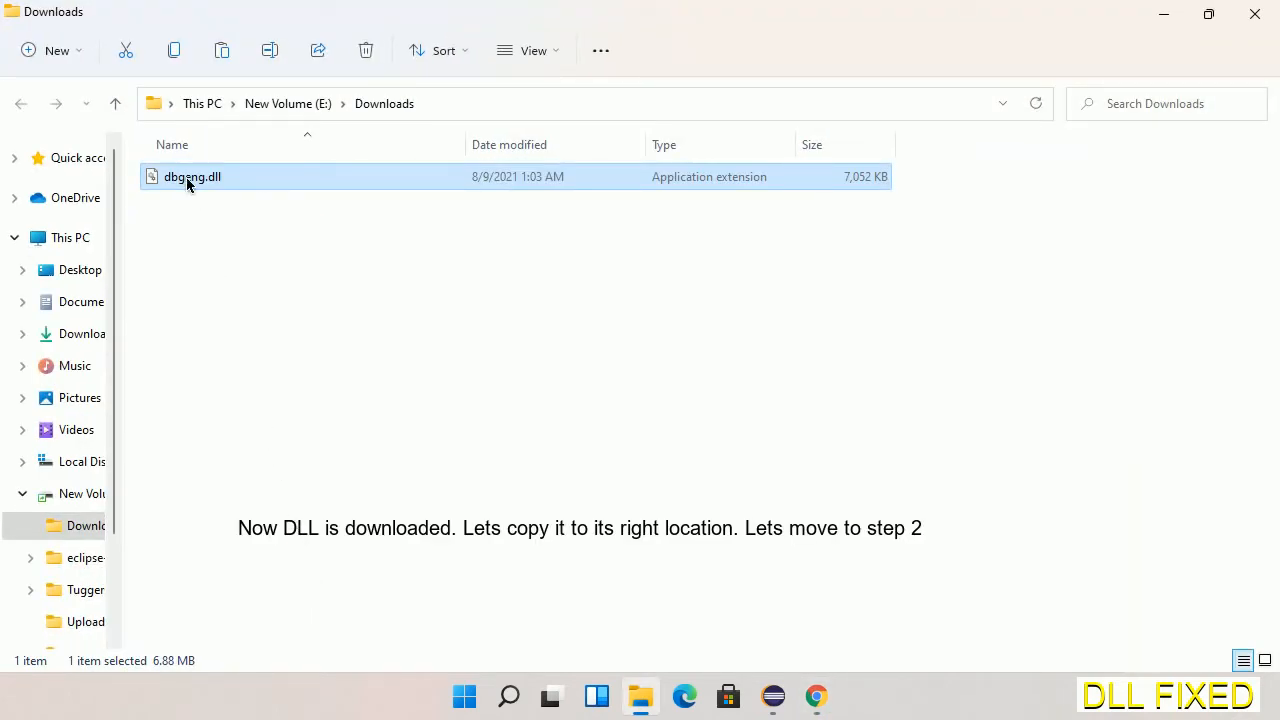
pyautogui.rightClick(192, 177)
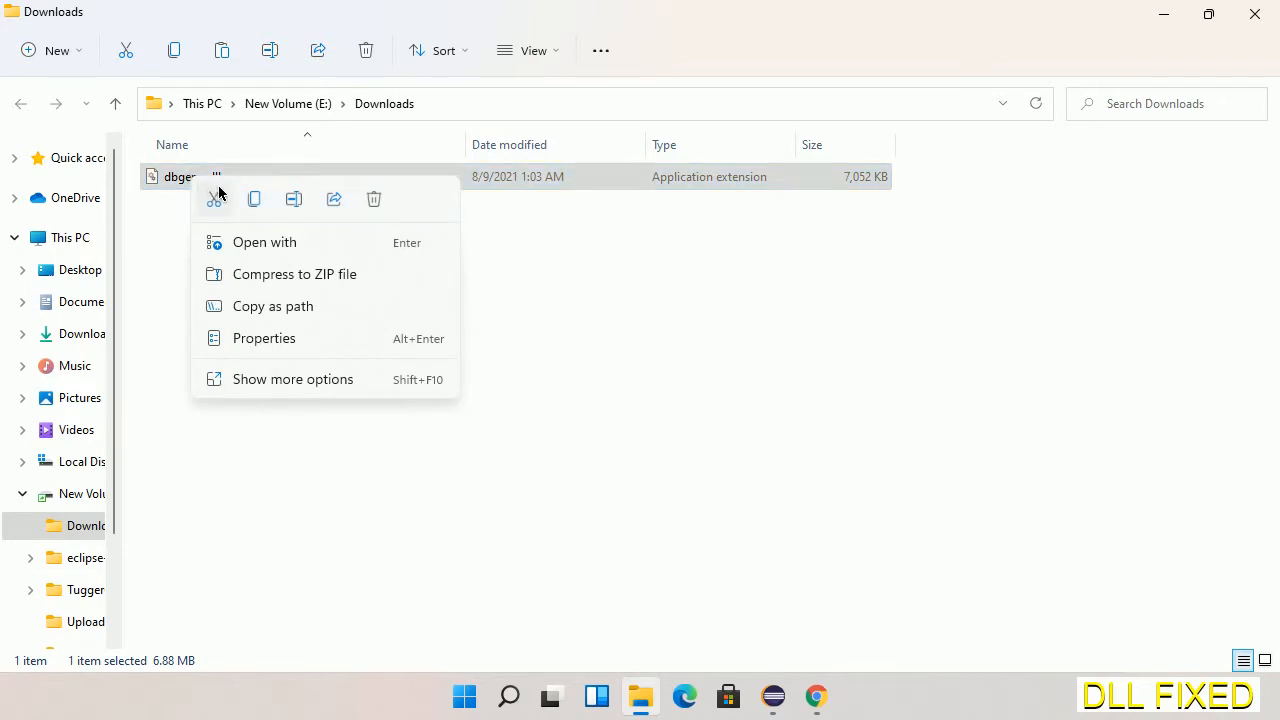
pyautogui.moveTo(253, 199)
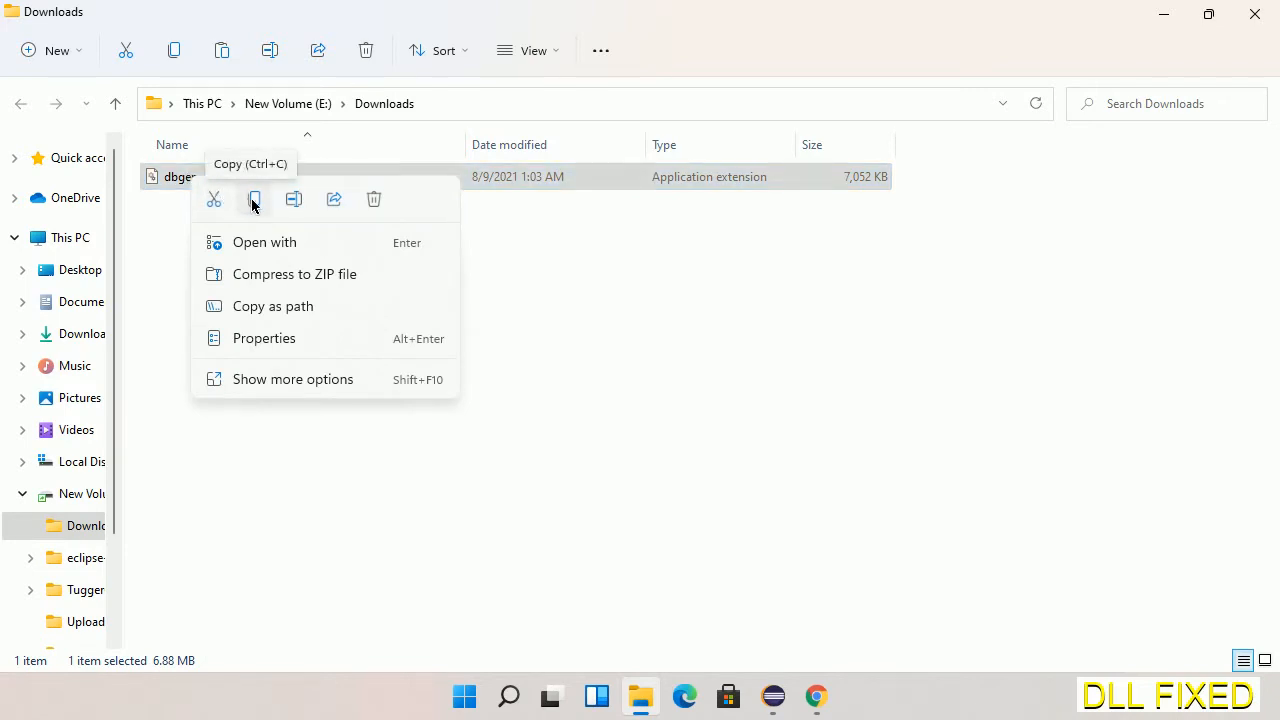
pyautogui.click(254, 199)
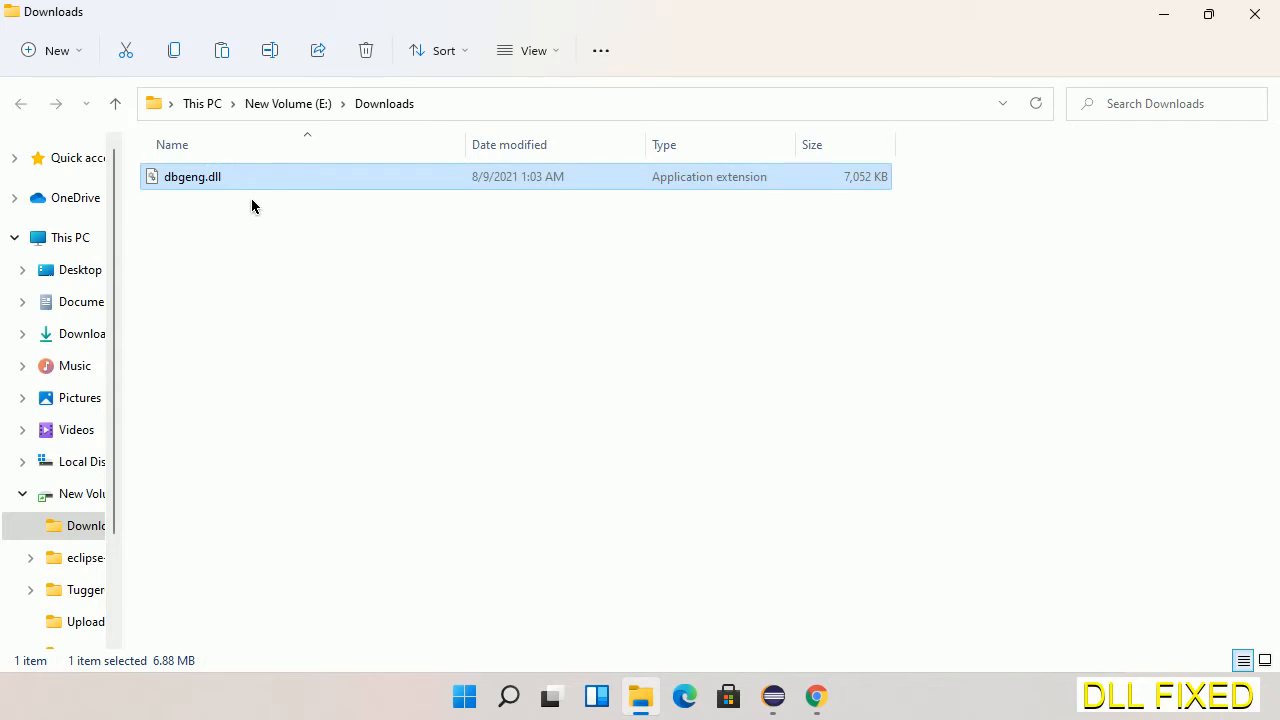
pyautogui.moveTo(70, 238)
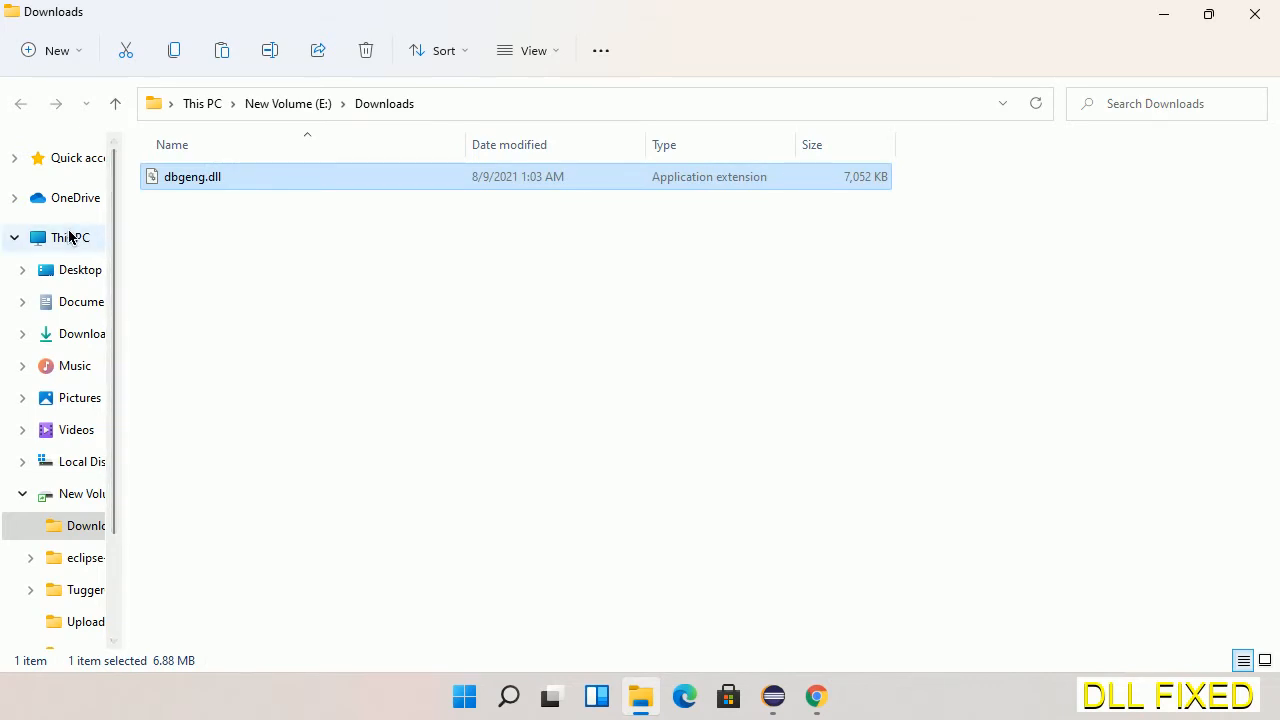
# - Paste dbgeng.dll into C:\Windows\System32, granting administrator permission
pyautogui.click(82, 461)
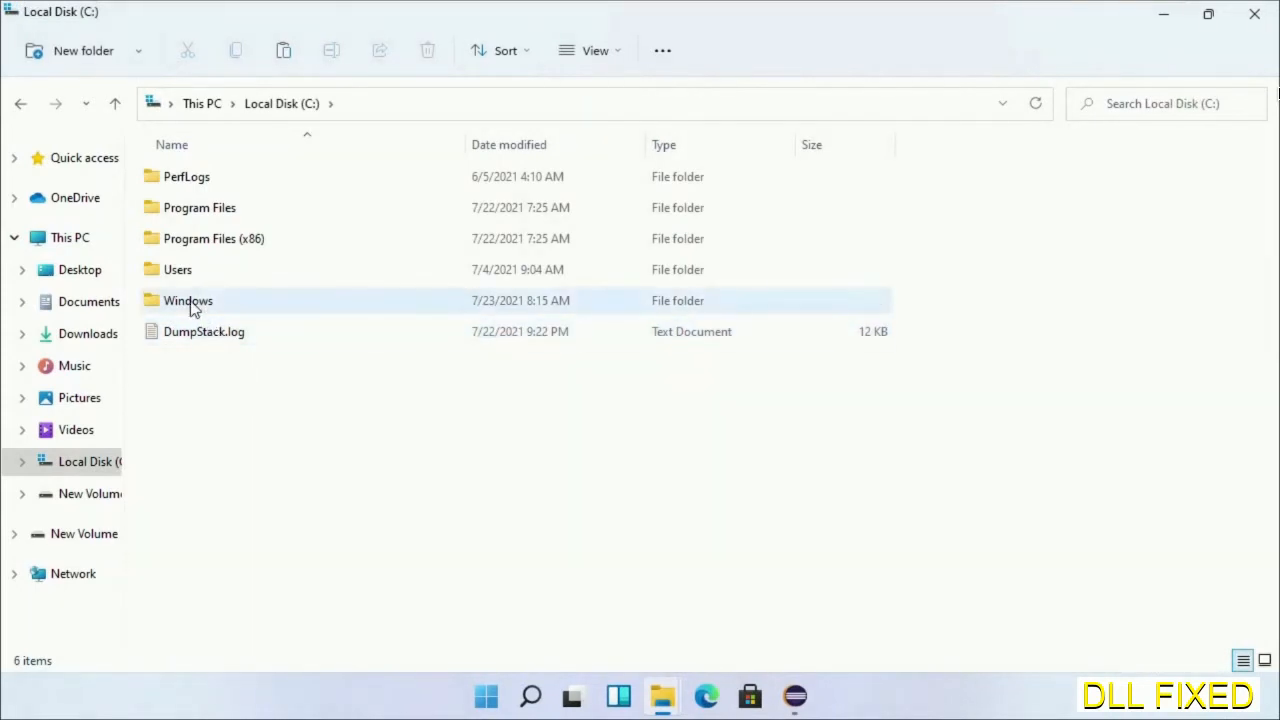
pyautogui.doubleClick(188, 300)
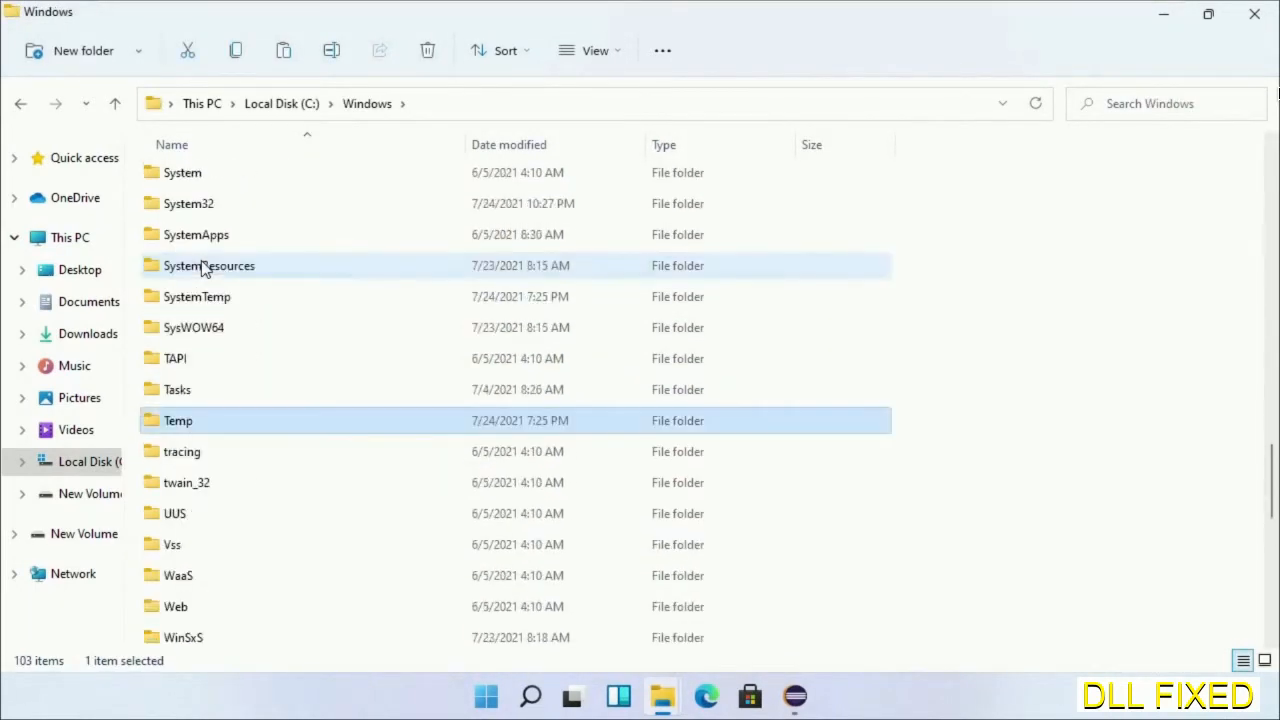
pyautogui.doubleClick(188, 203)
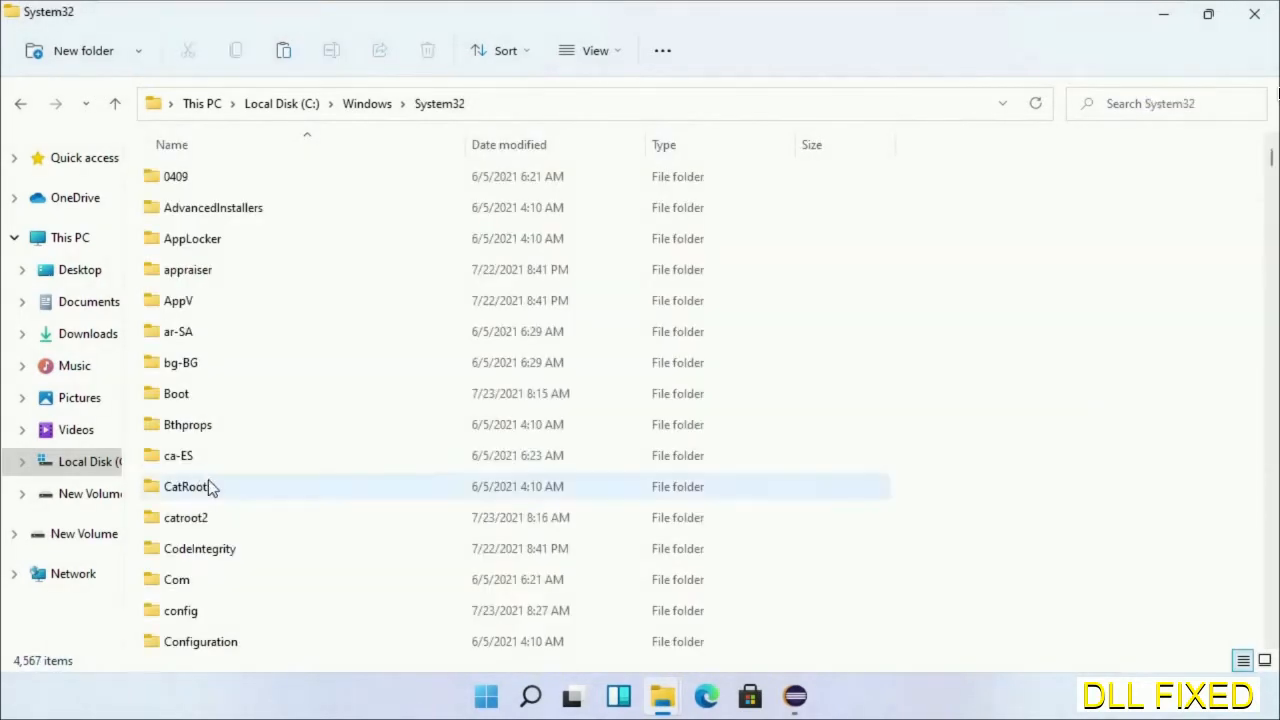
pyautogui.rightClick(912, 190)
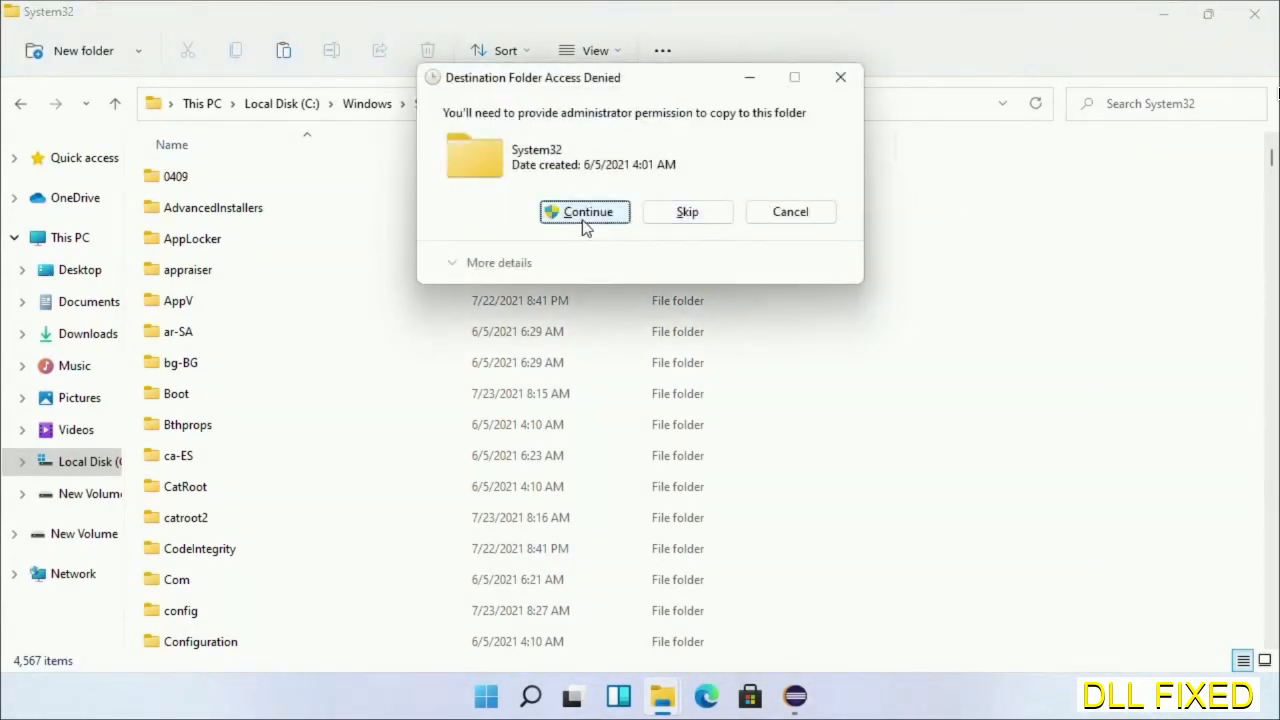
pyautogui.click(585, 211)
pyautogui.write('task')
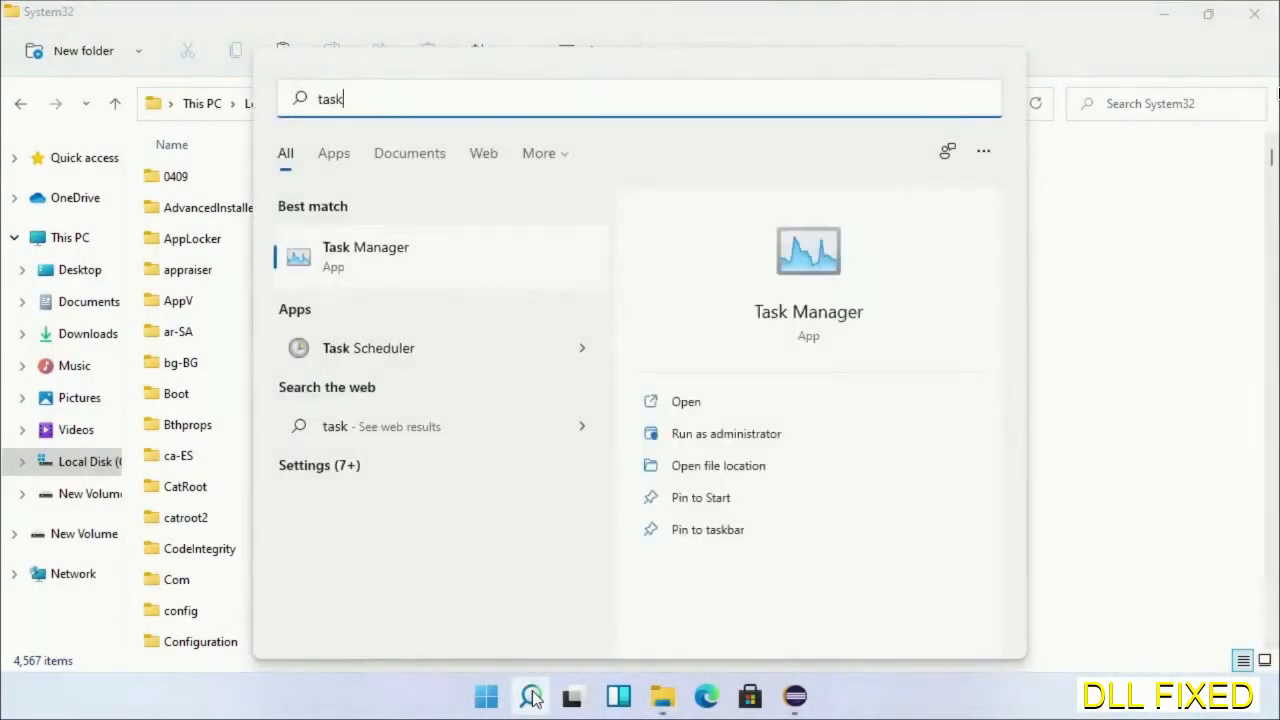
# - Launch Task Manager and start File > Run new task
pyautogui.rightClick(365, 256)
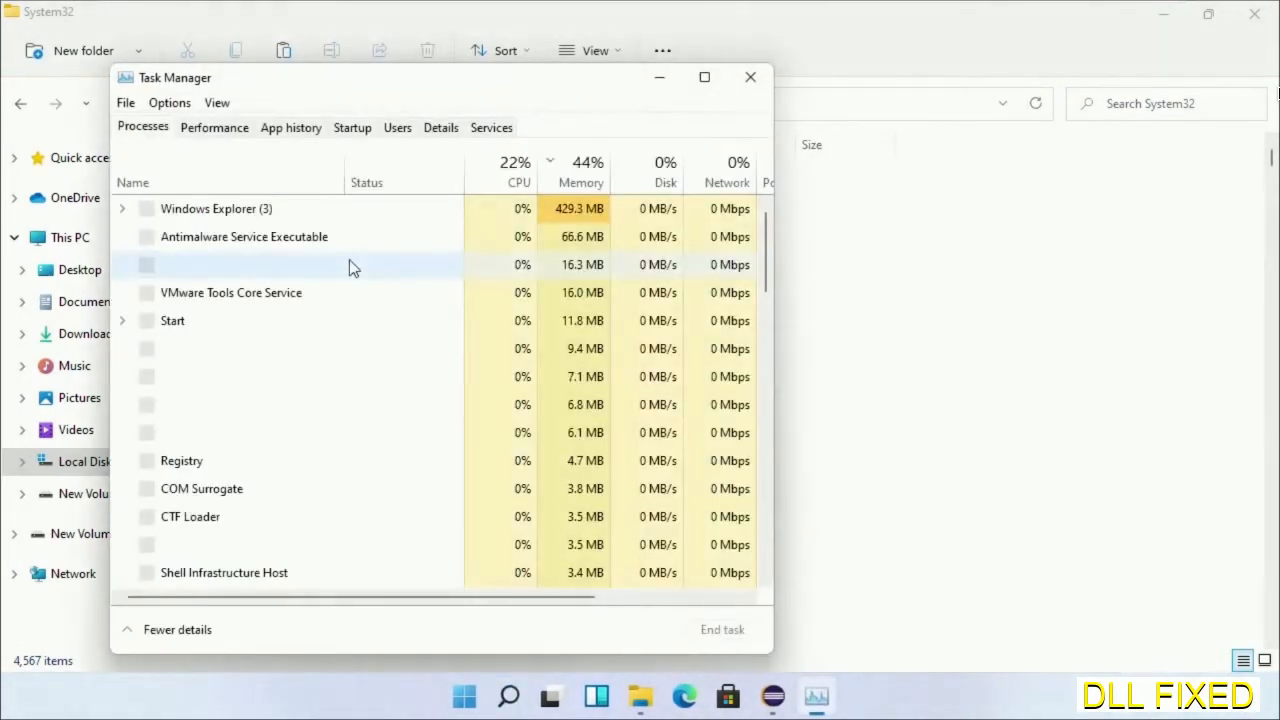
pyautogui.click(125, 102)
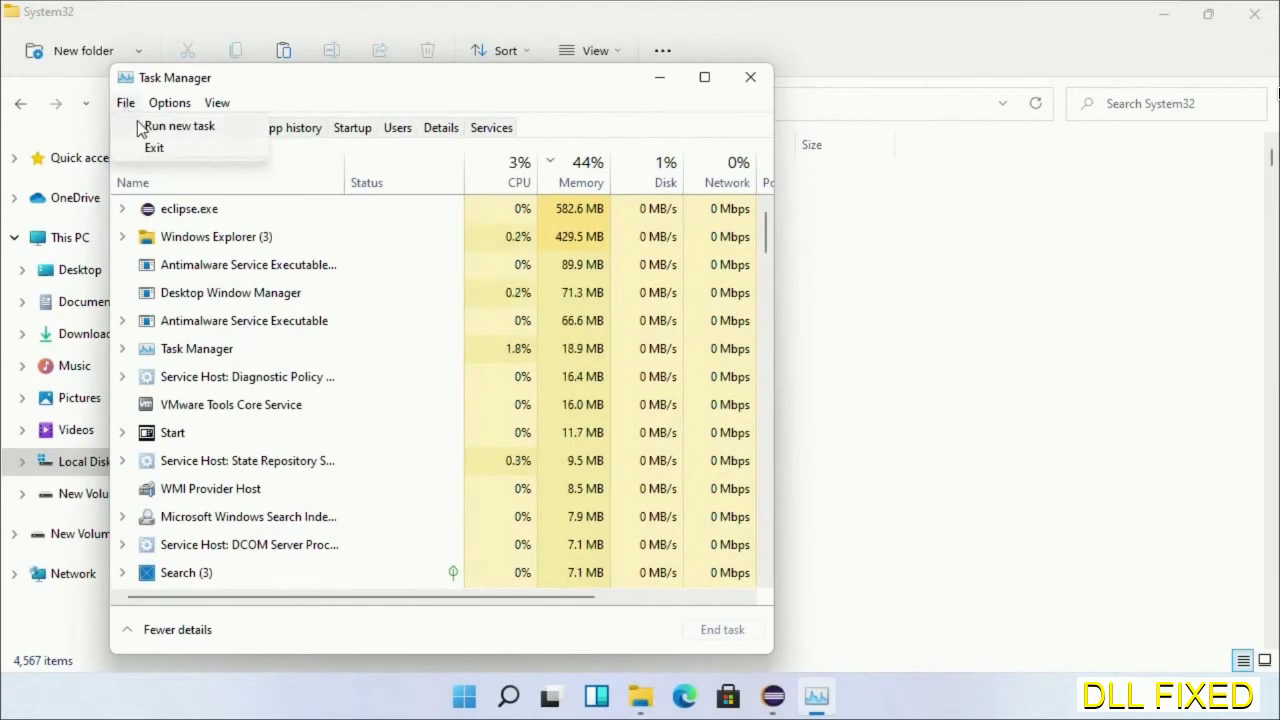
pyautogui.click(179, 125)
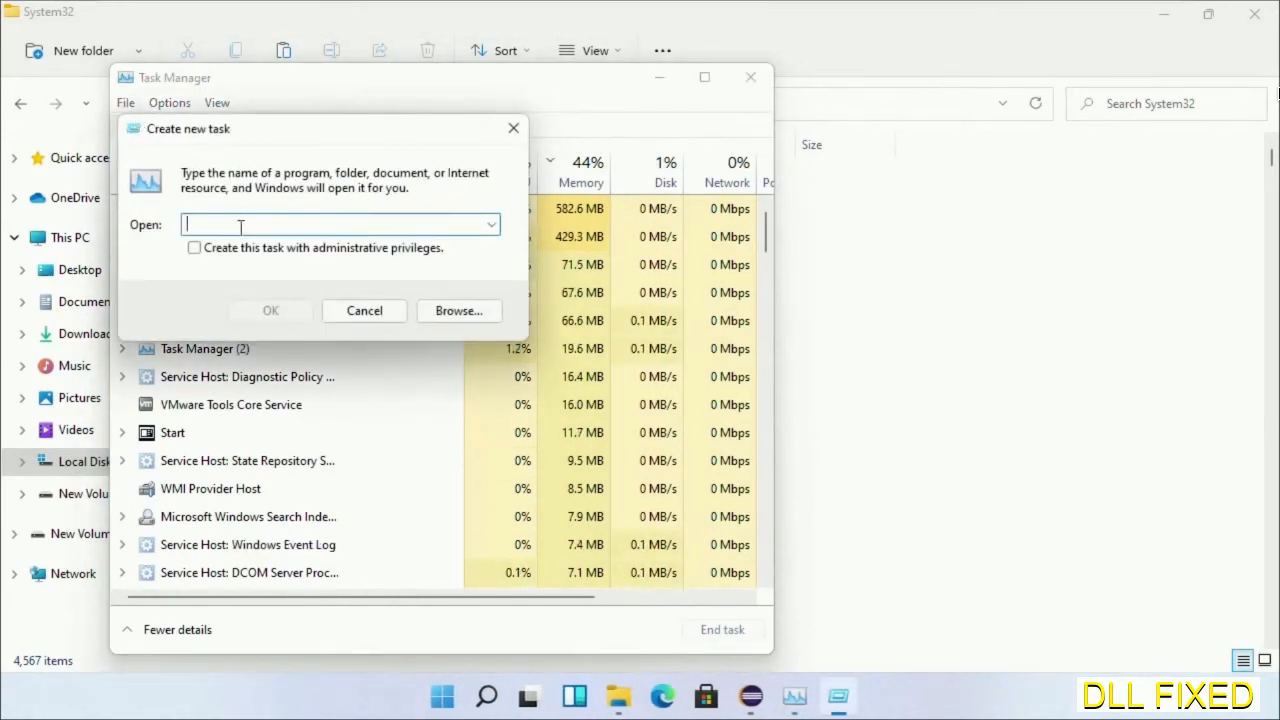
# - Browse to C:\Windows\System32\cmd.exe and run it with administrative privileges
pyautogui.click(458, 310)
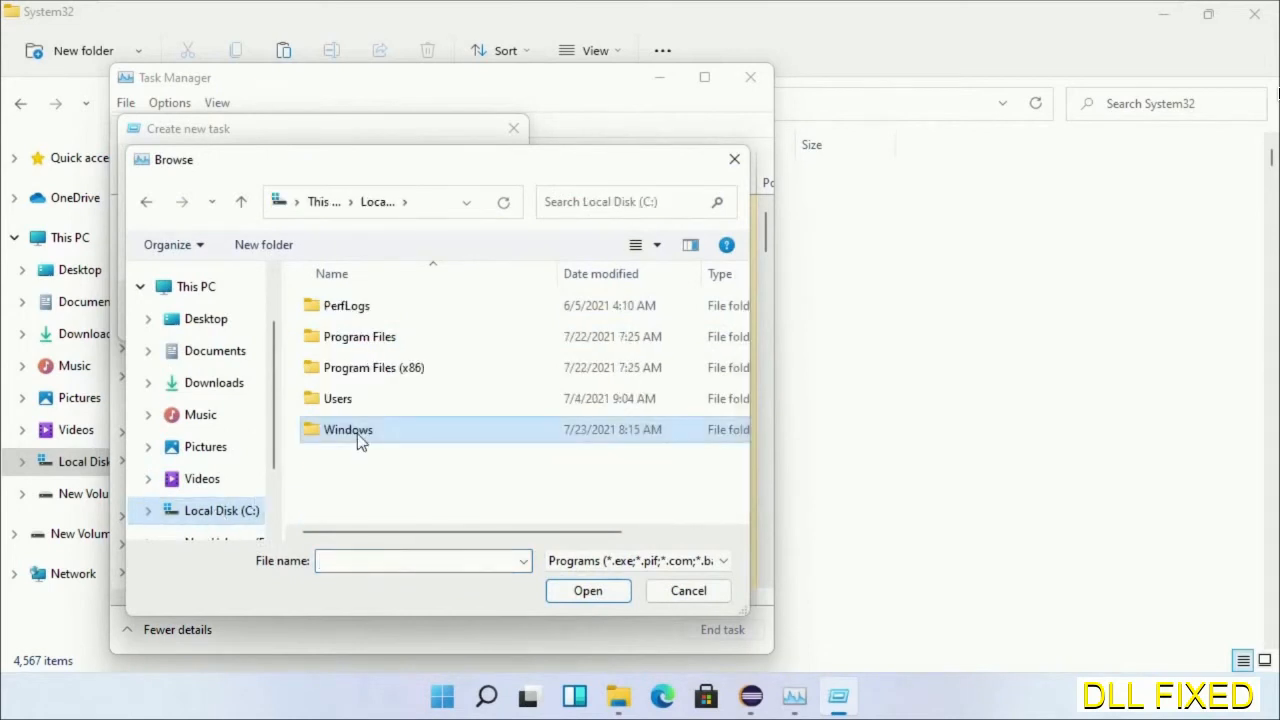
pyautogui.doubleClick(348, 429)
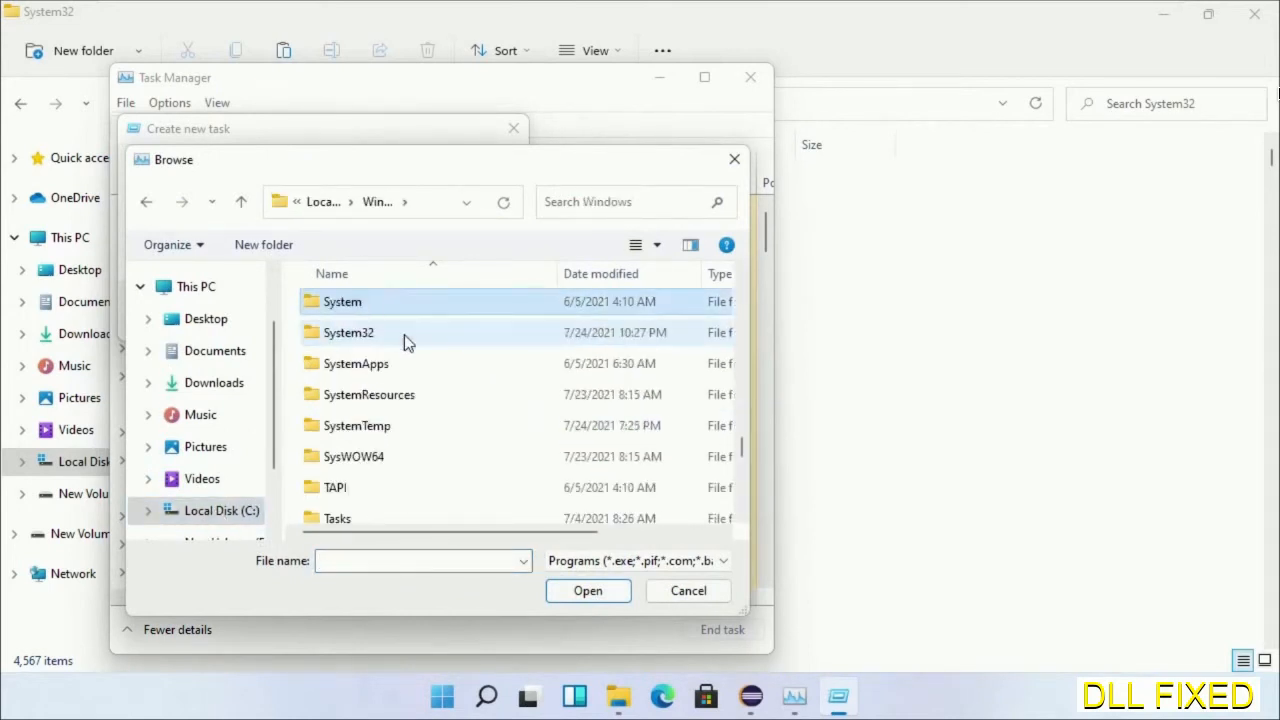
pyautogui.doubleClick(348, 332)
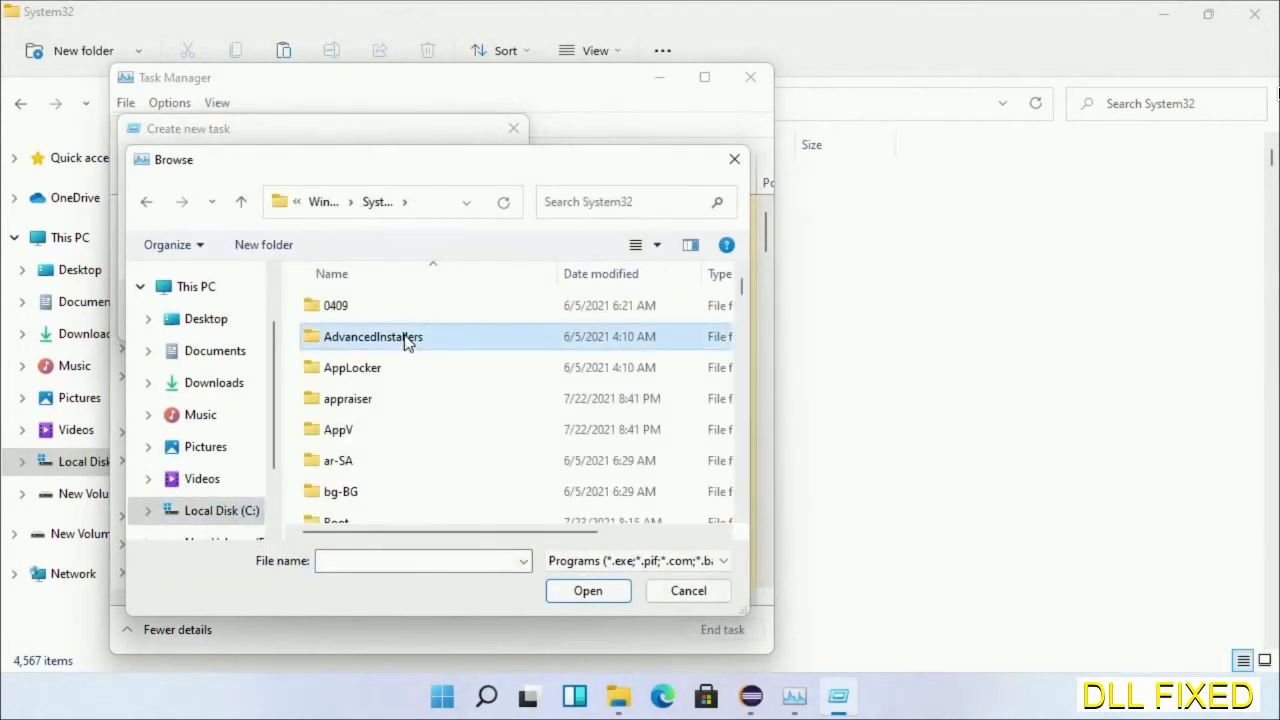
pyautogui.scroll(-3)
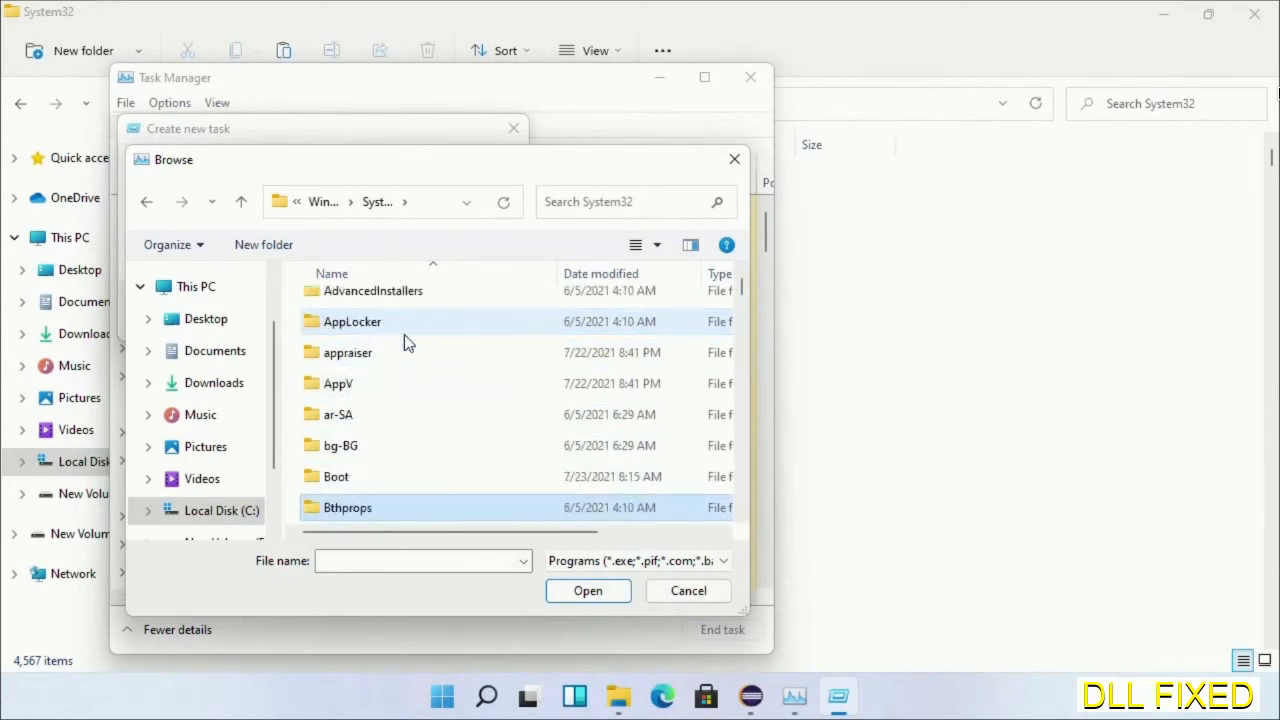
pyautogui.scroll(-3)
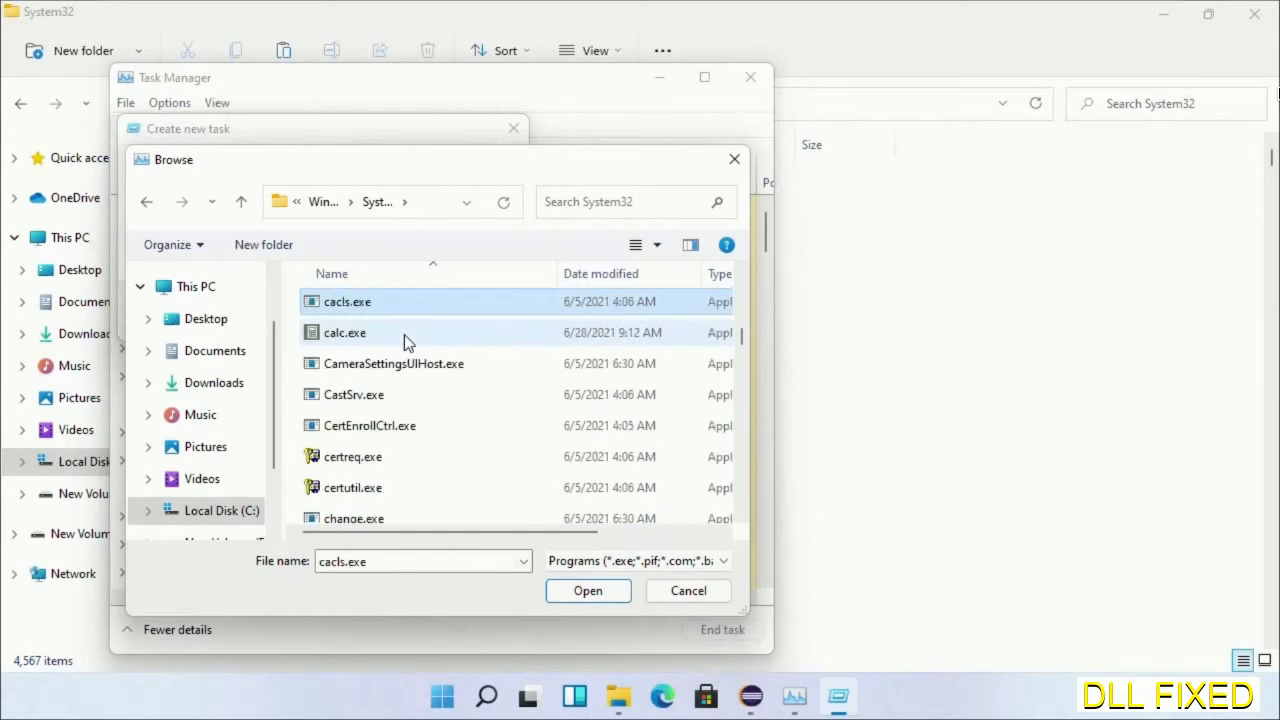
pyautogui.moveTo(405, 385)
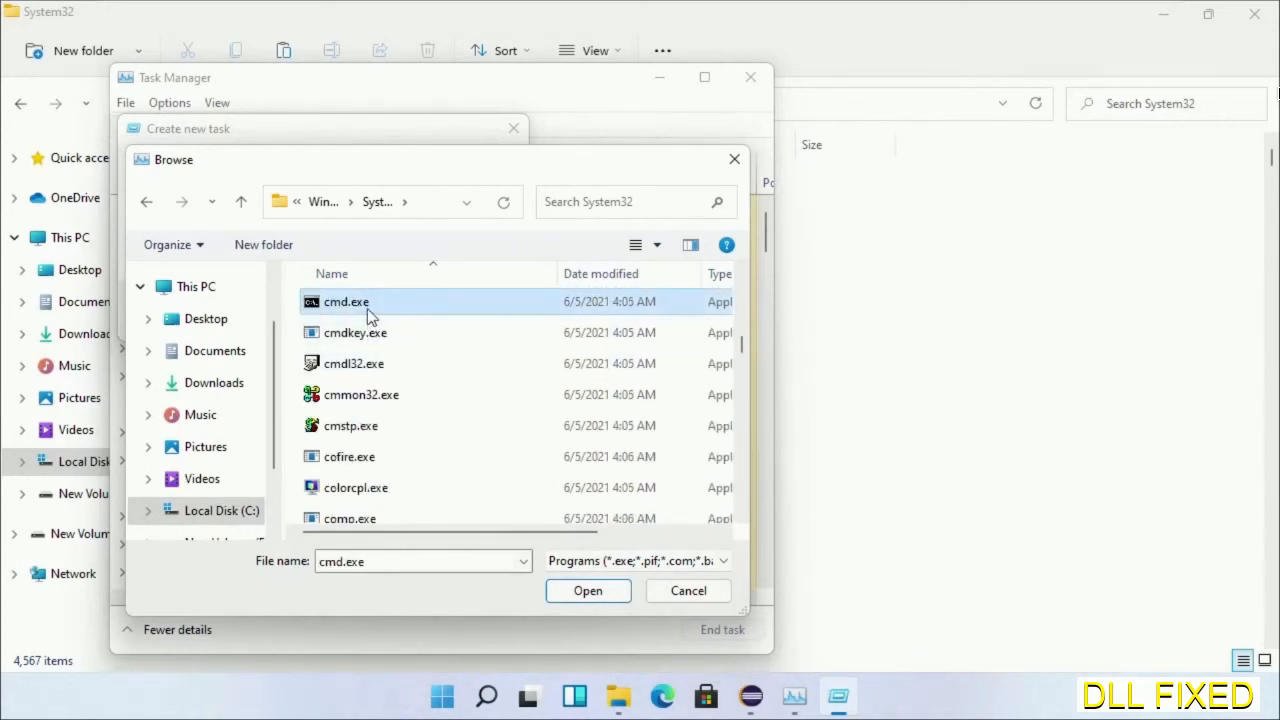
pyautogui.click(588, 590)
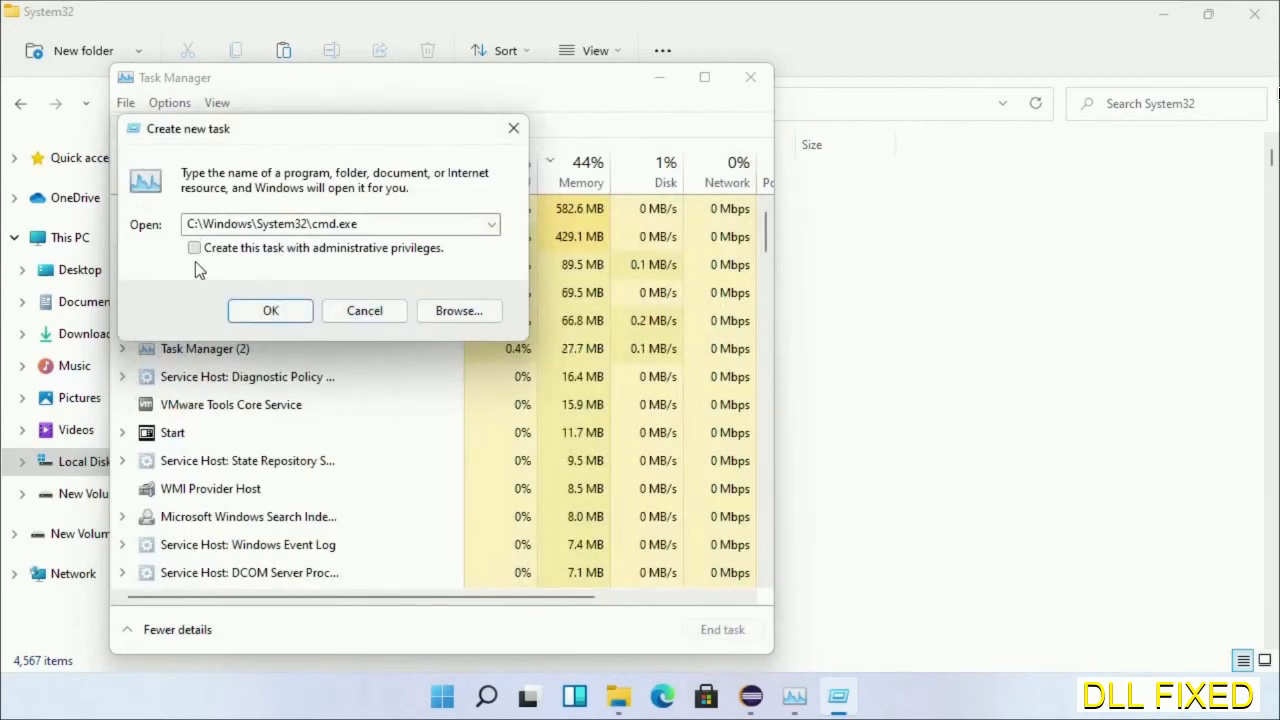
pyautogui.click(270, 310)
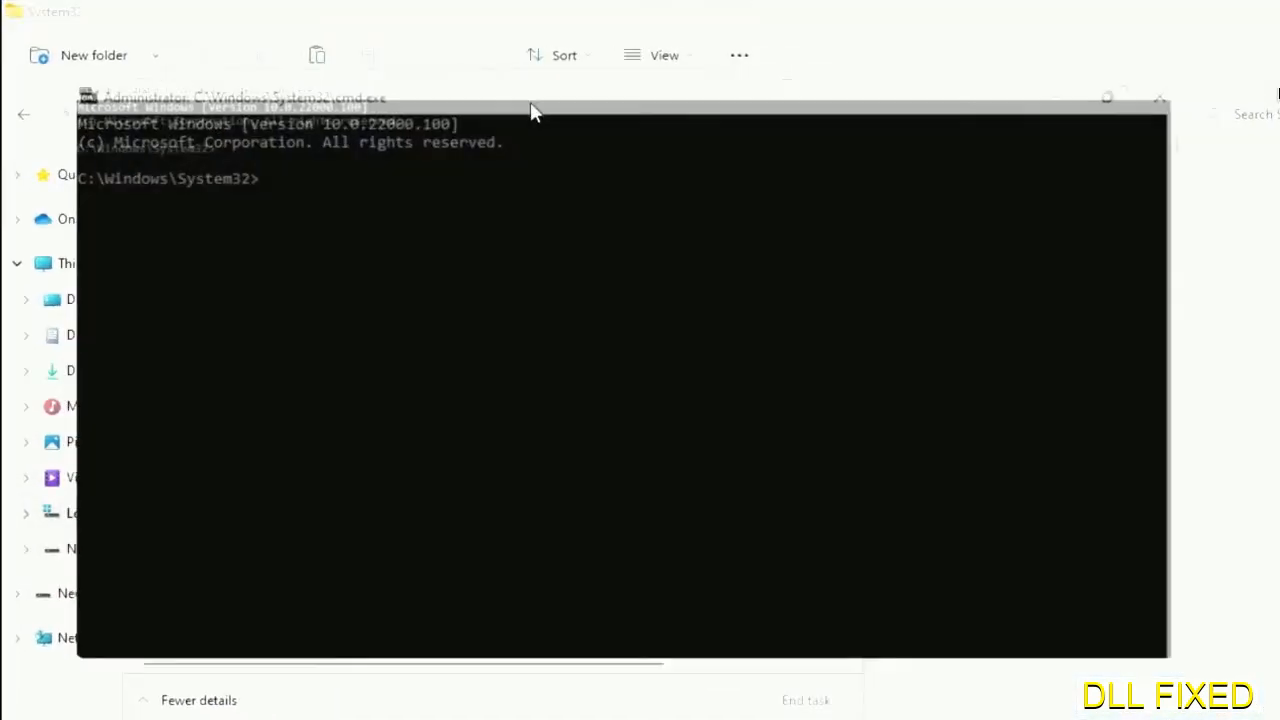
# - Run chkdsk c: /f /r and answer Y to schedule the check at restart
pyautogui.write('chkdsk c /f /r')
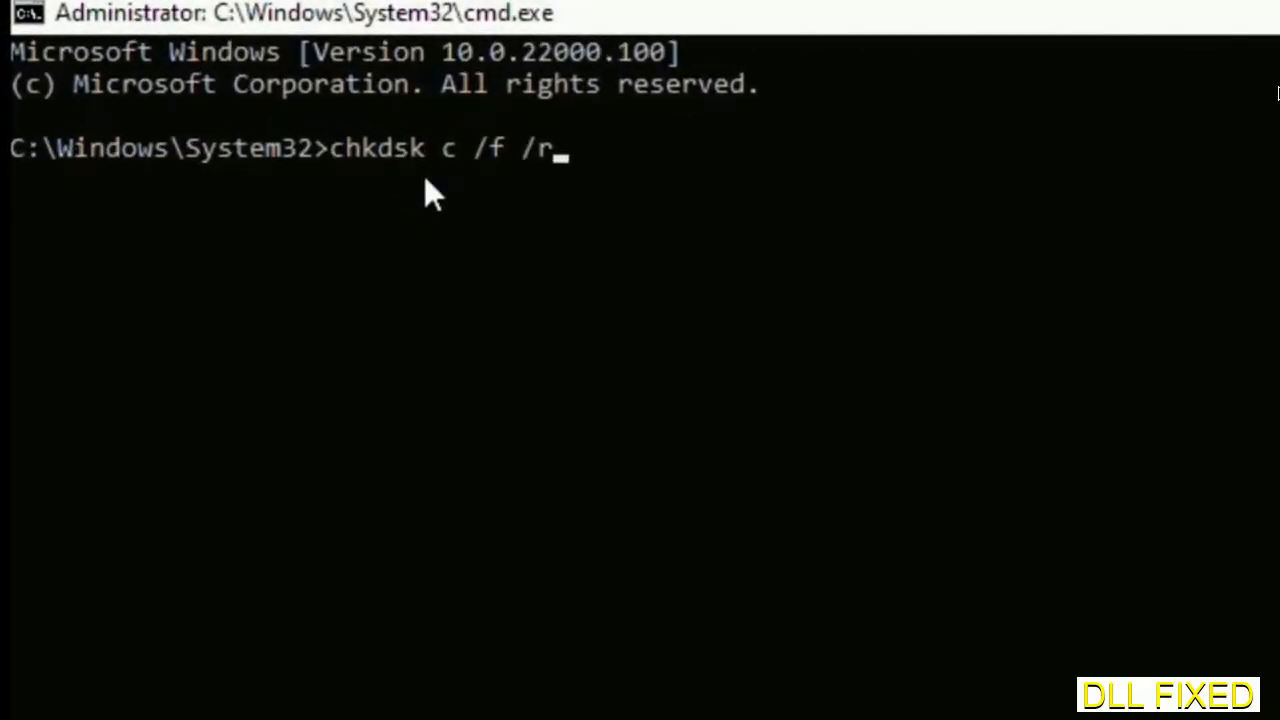
pyautogui.write(':')
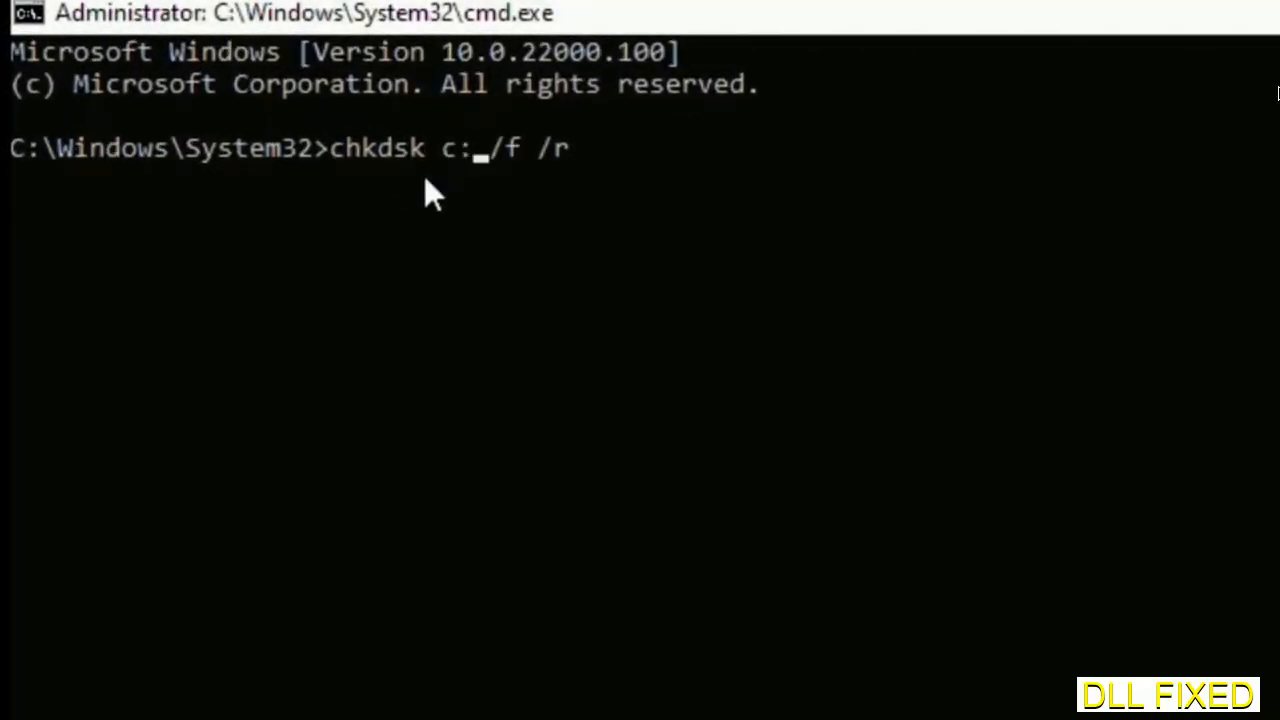
pyautogui.press('Return')
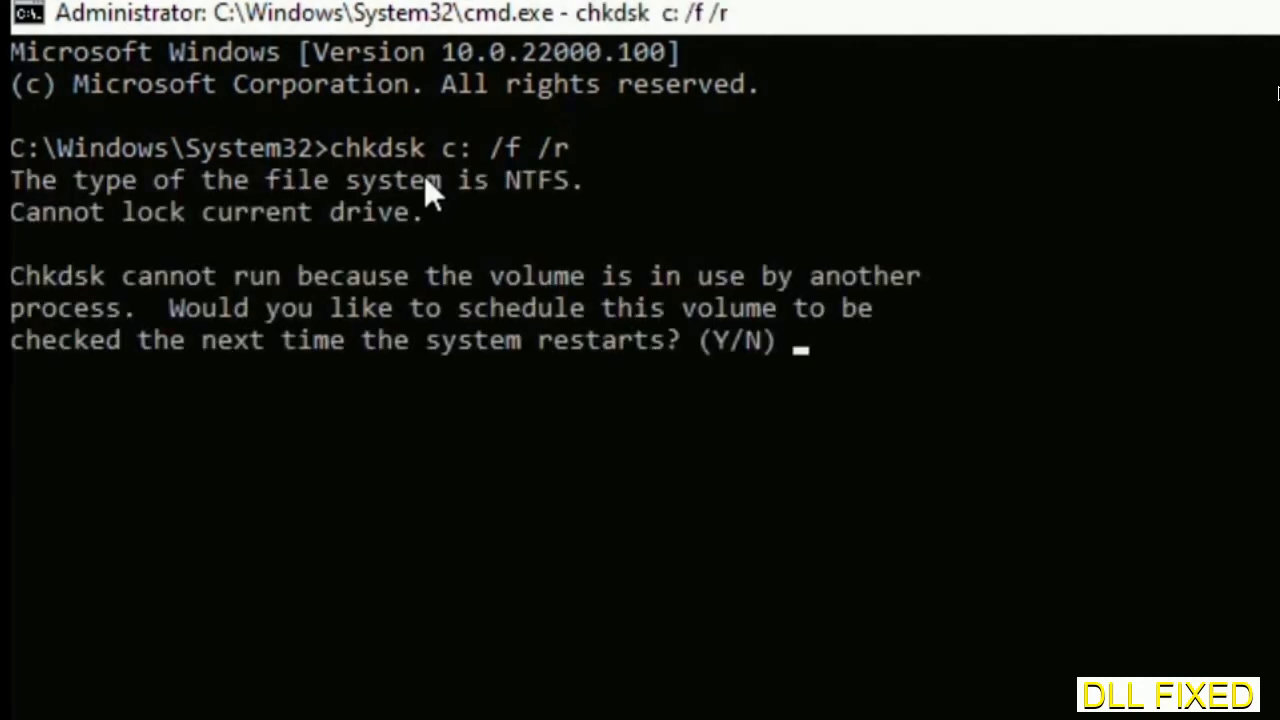
pyautogui.write('Y')
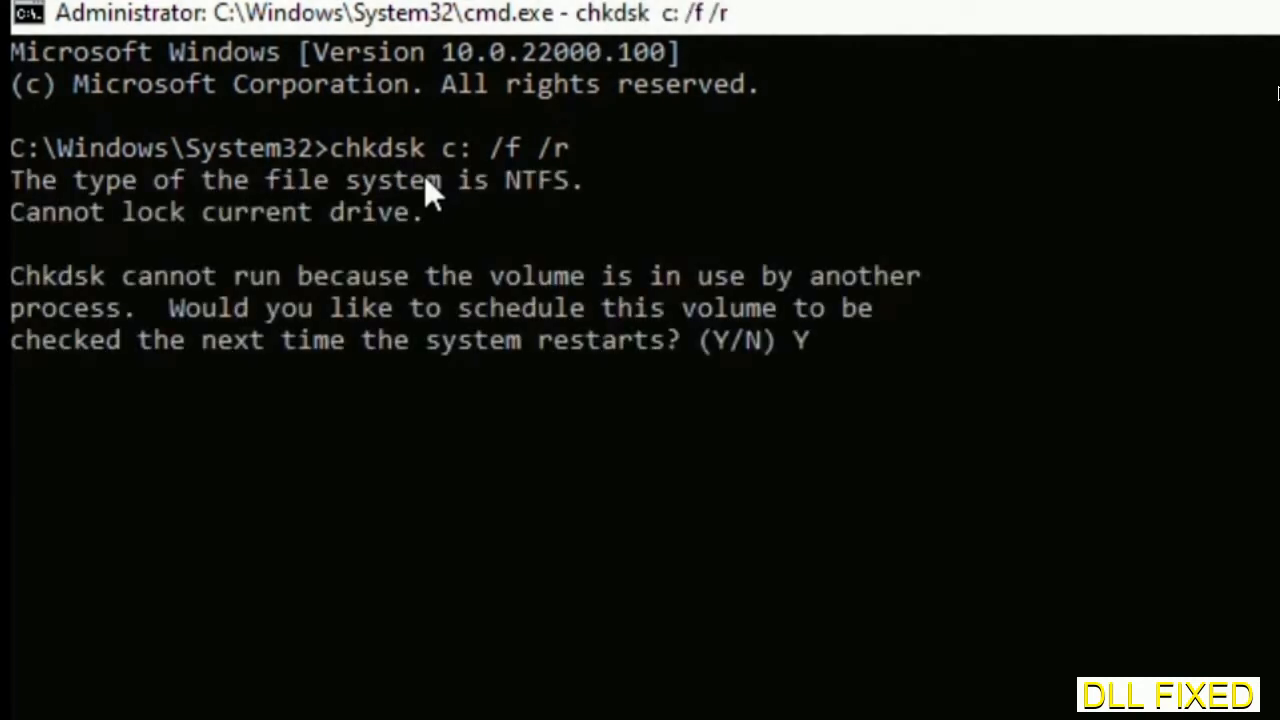
pyautogui.press('Return')
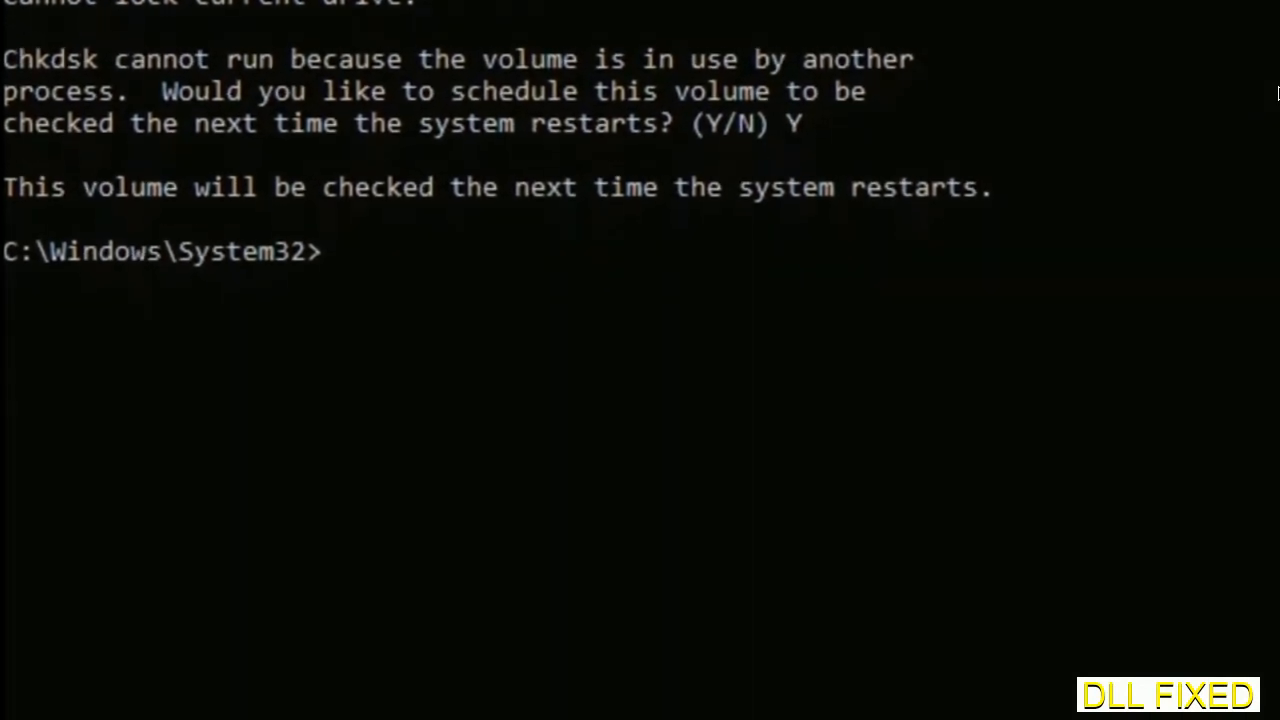
# - Enter sfc /scannow at the administrator prompt to start the system file scan
pyautogui.write('sfc')
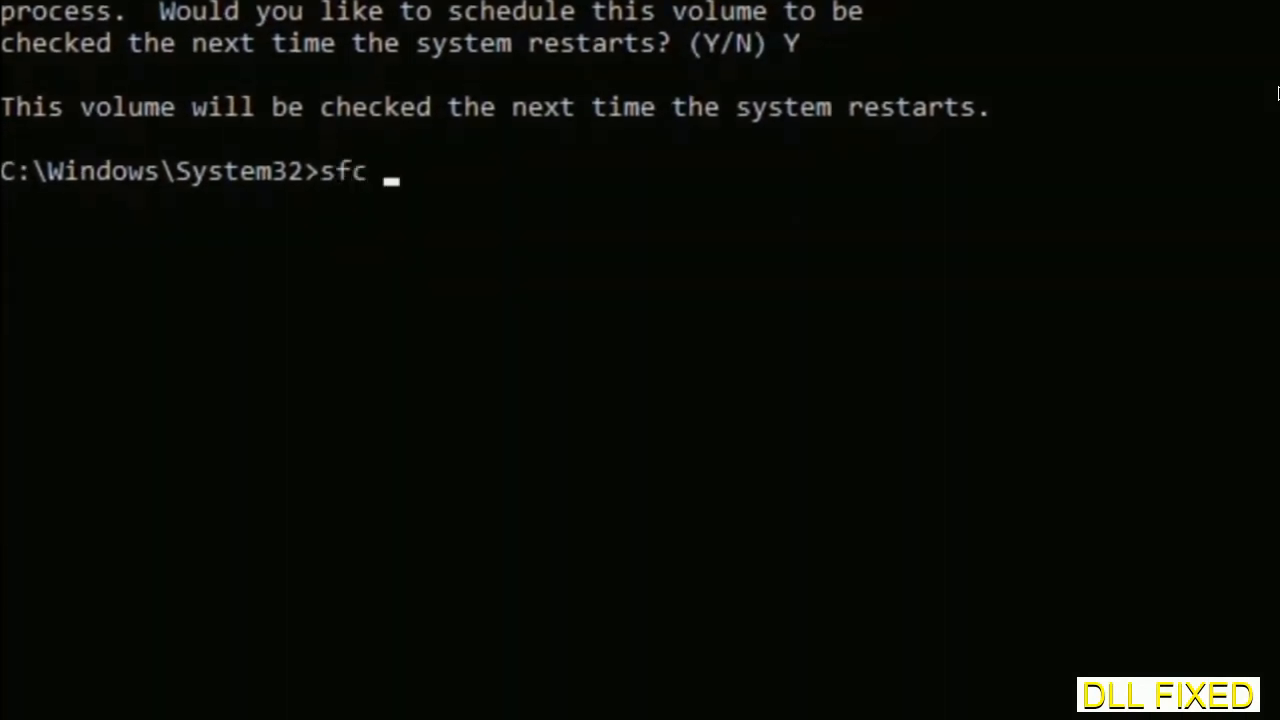
pyautogui.write('/scann')
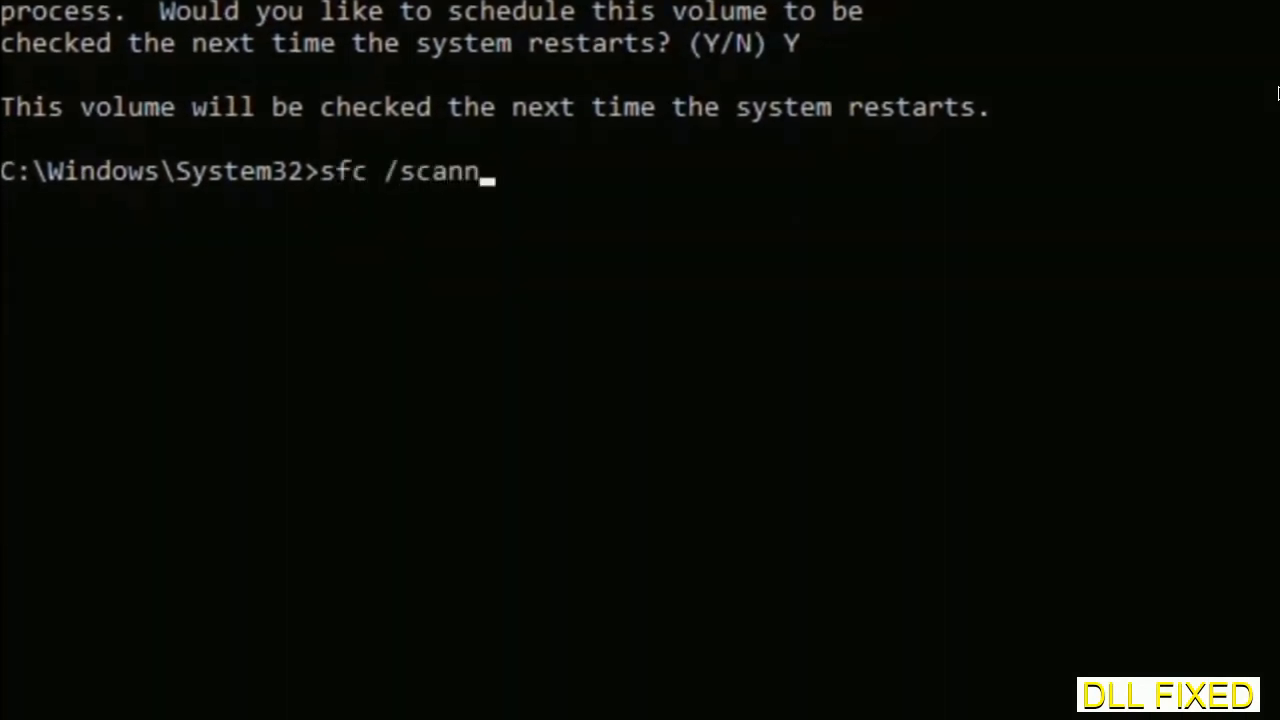
pyautogui.write('ow')
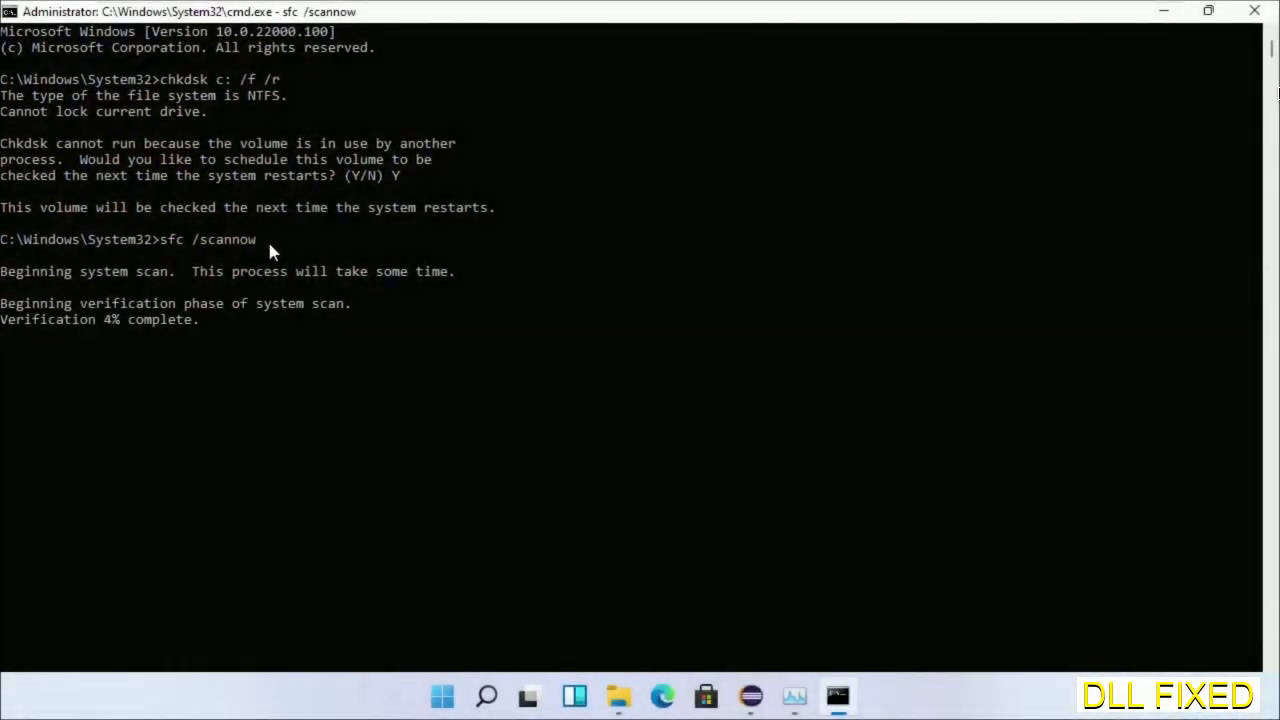
pyautogui.moveTo(793, 695)
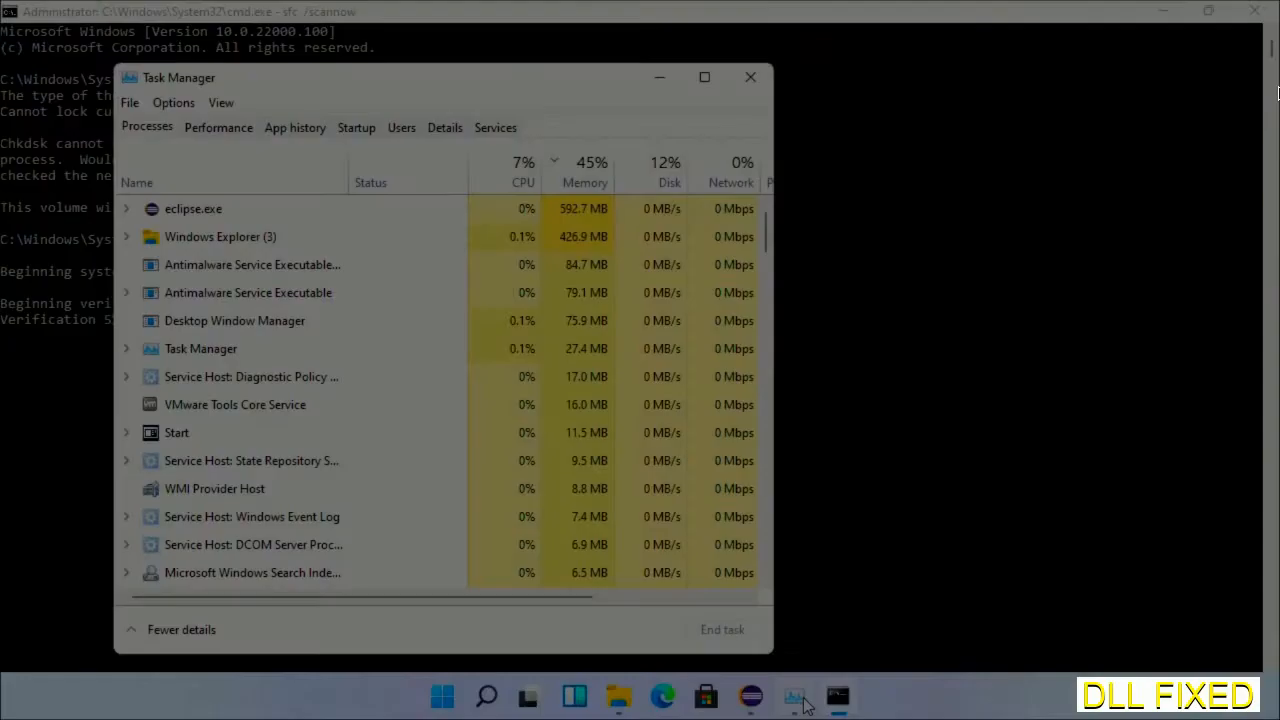
# - Run a new Task Manager task with administrative privileges to open another Command Prompt
pyautogui.click(129, 102)
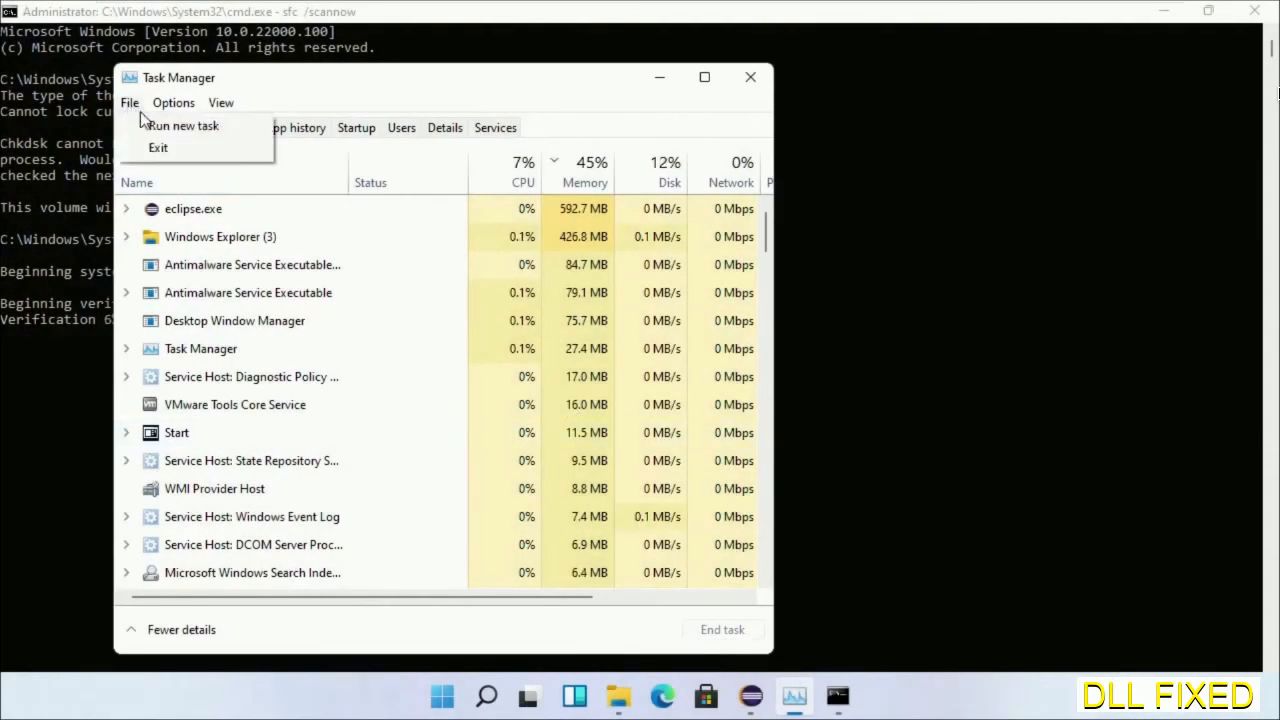
pyautogui.click(183, 125)
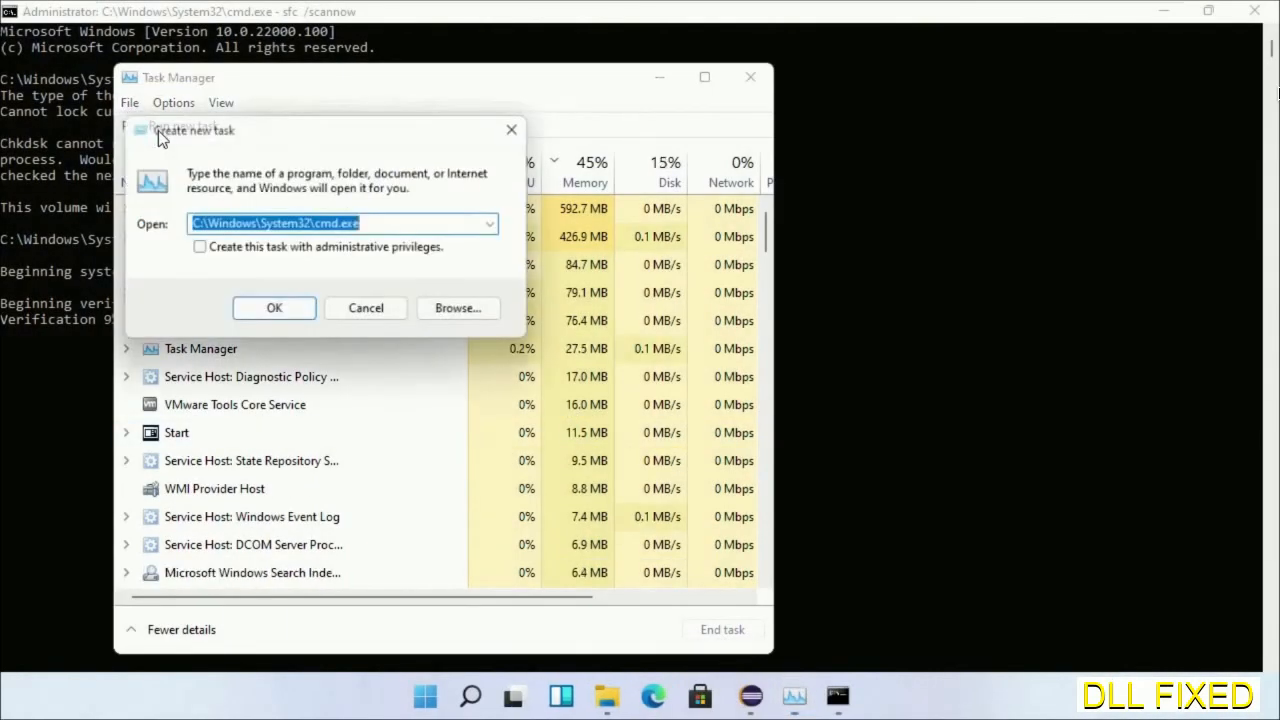
pyautogui.click(199, 247)
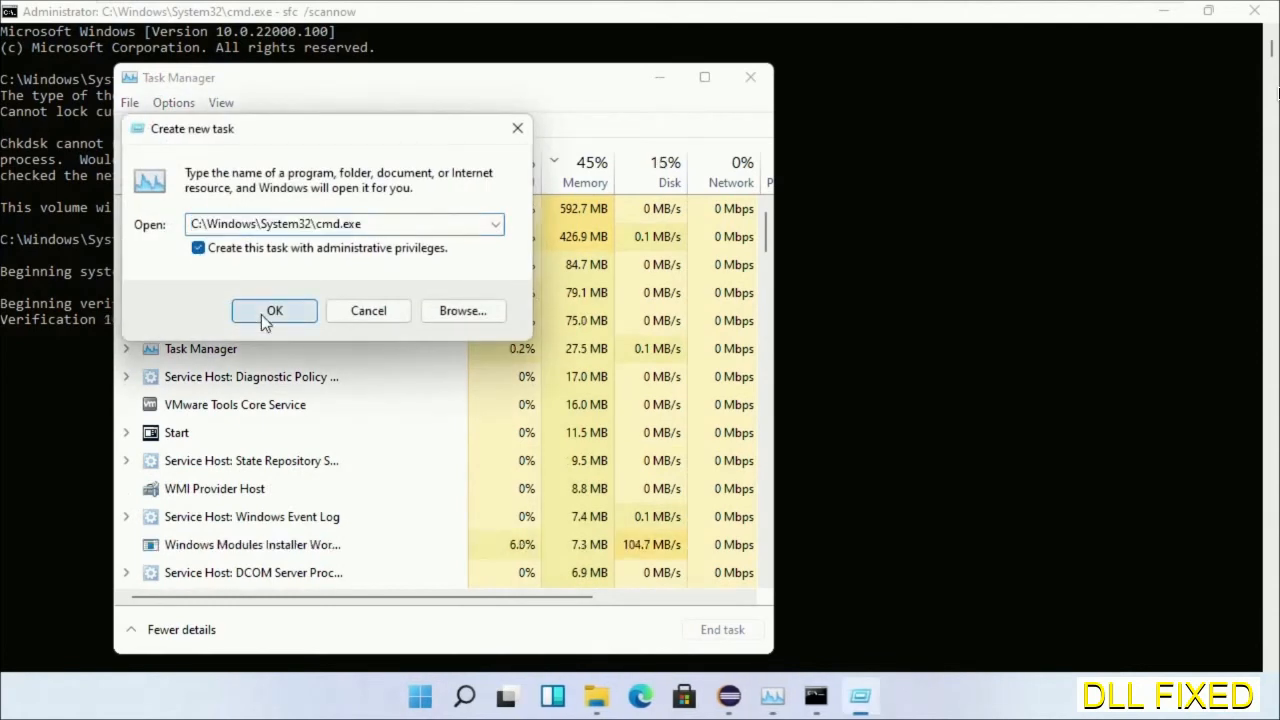
pyautogui.click(274, 310)
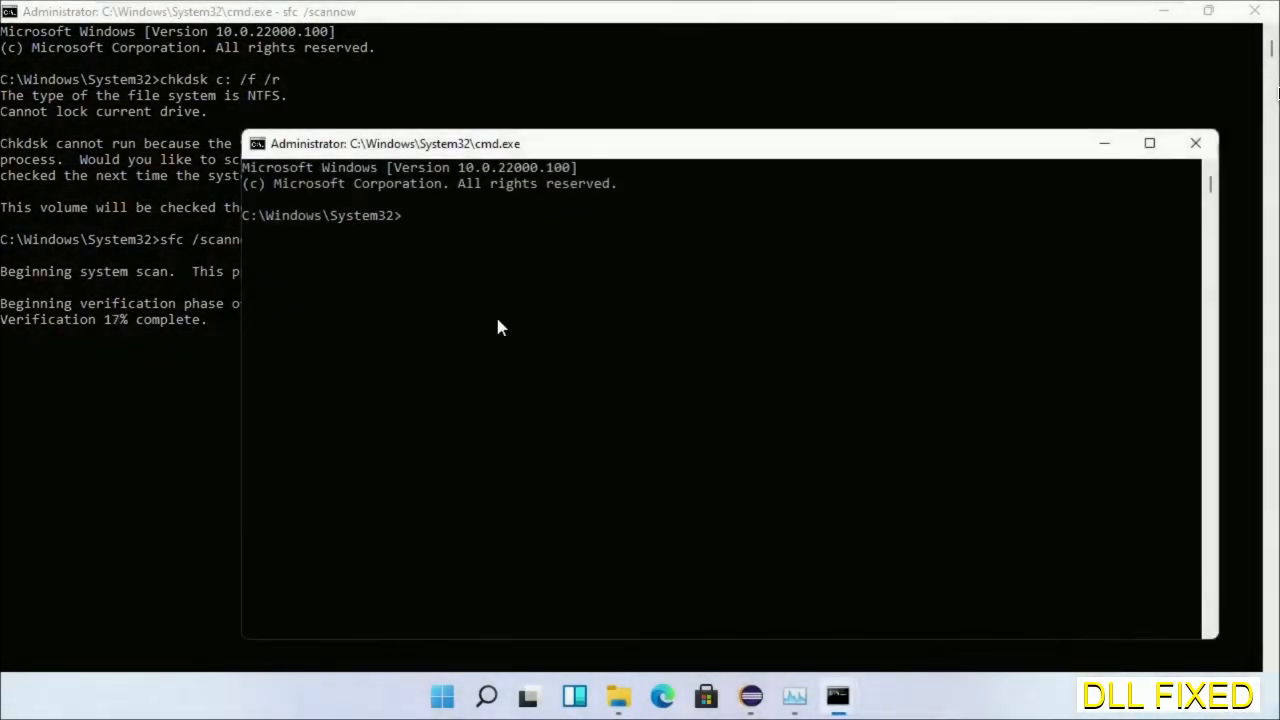
# - Type regsvr32 "C:\Windows\System32\myMissingDllFile.dll" in the second window, then choose Restart from Start's power options
pyautogui.moveTo(395, 143); pyautogui.dragTo(675, 77)
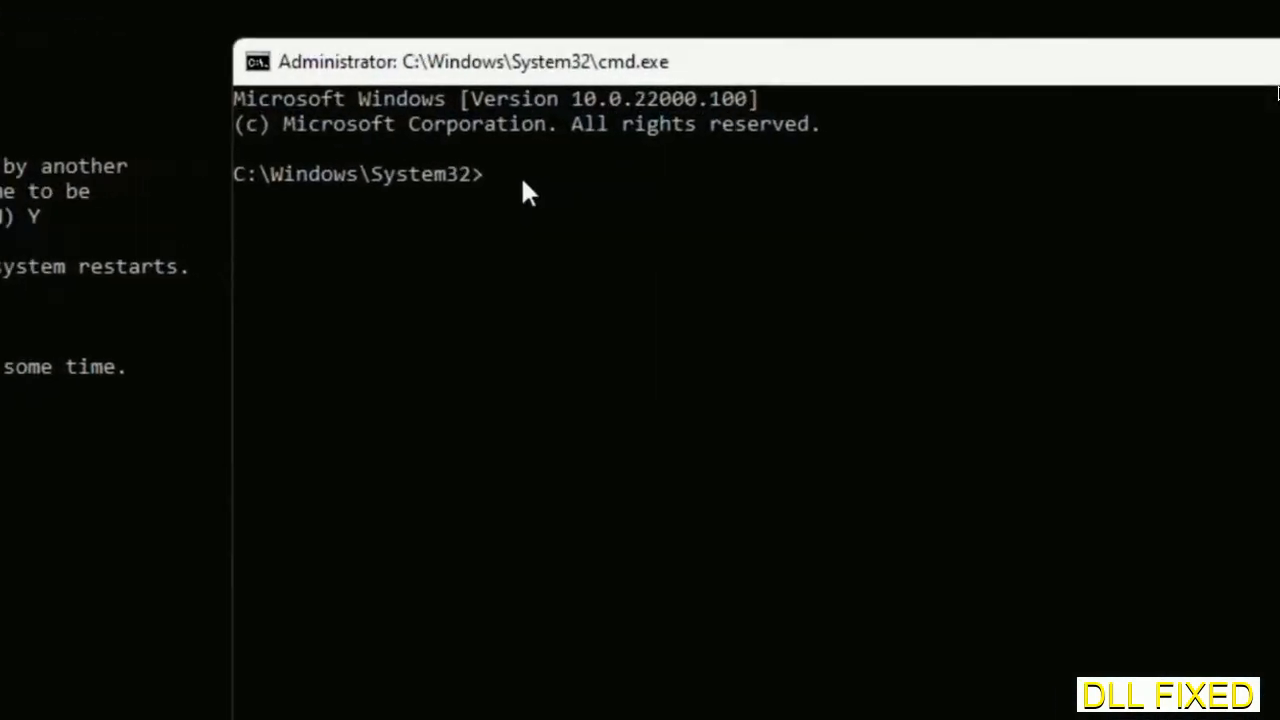
pyautogui.write('regsvr32 "C:\\Windows\\System32\\myMissingDllFile.dll"')
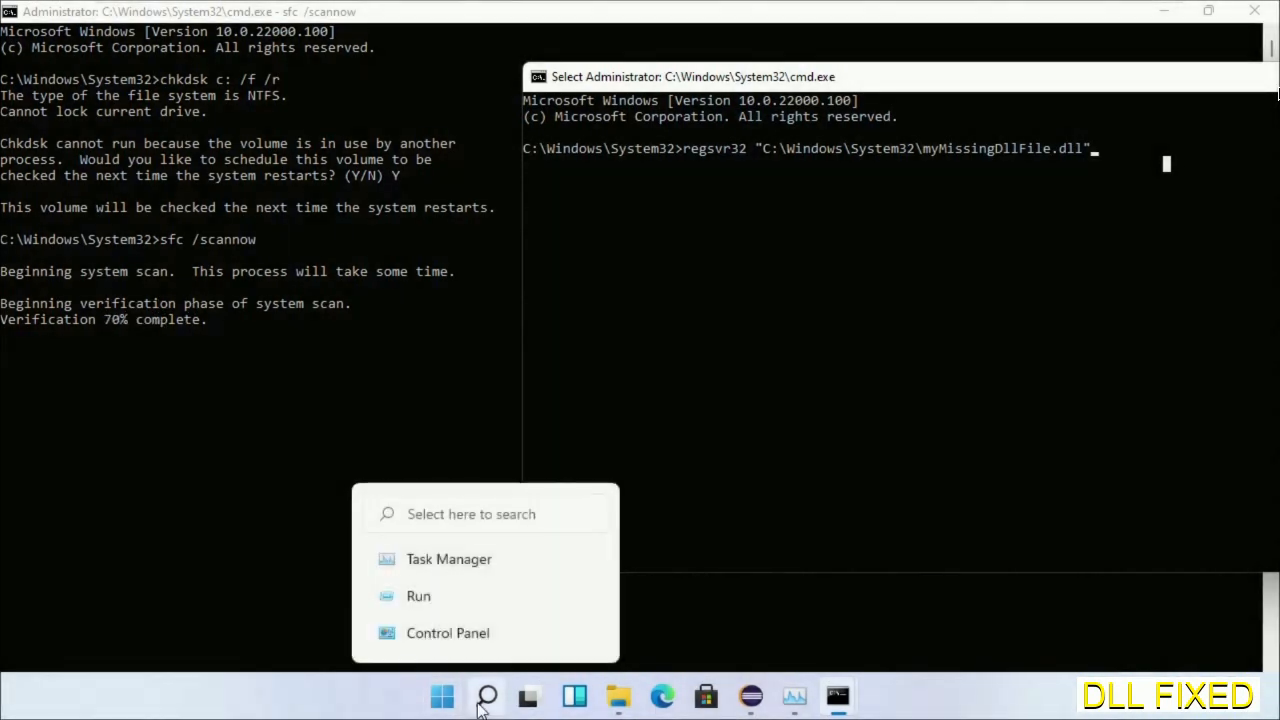
pyautogui.click(442, 696)
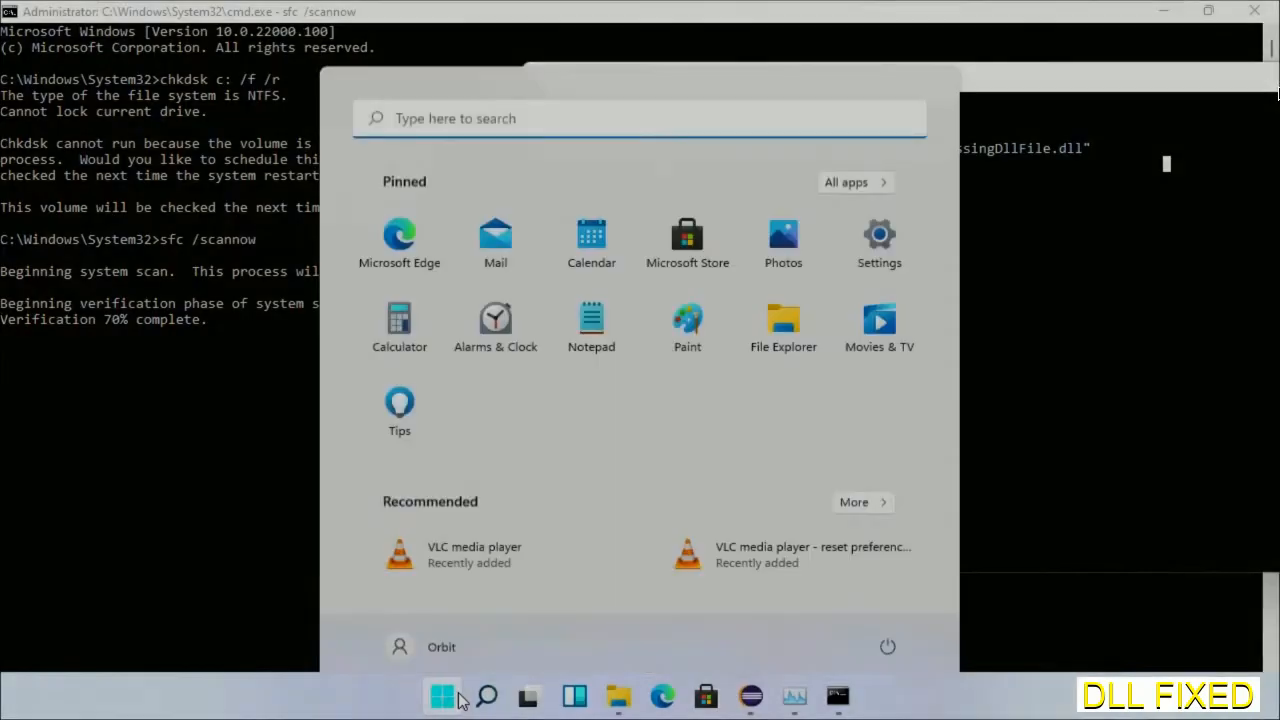
pyautogui.click(887, 646)
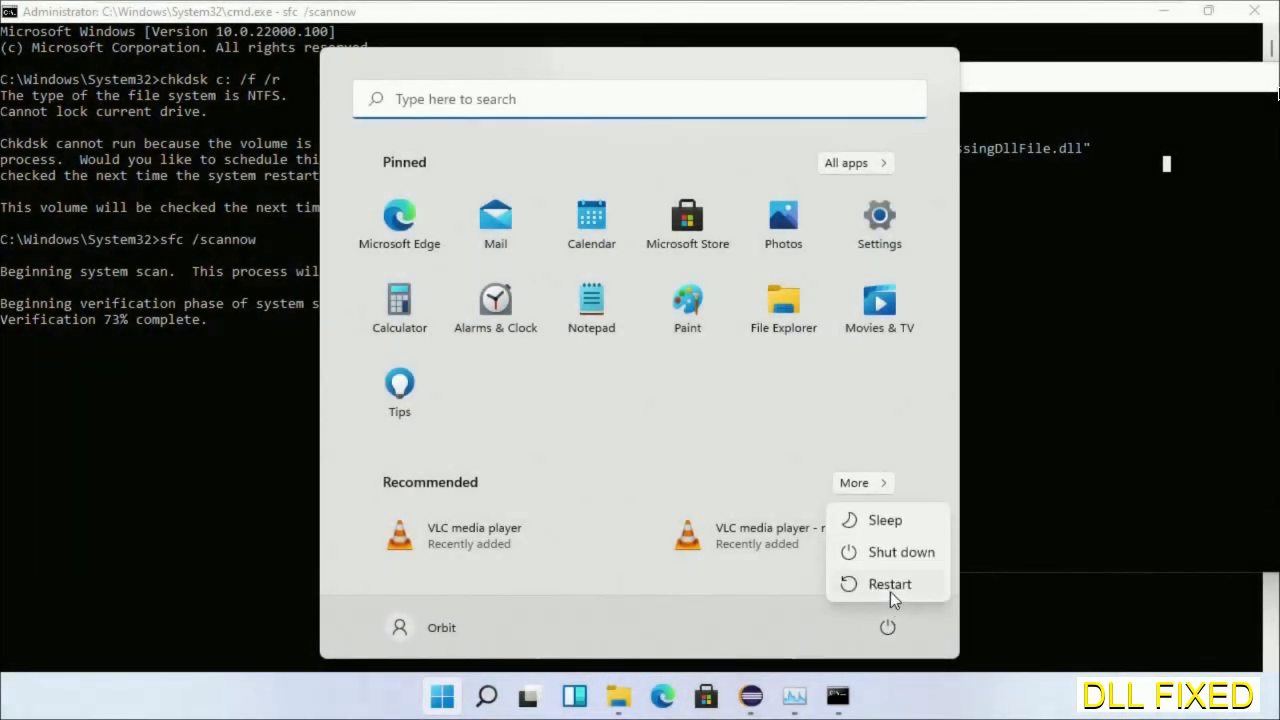